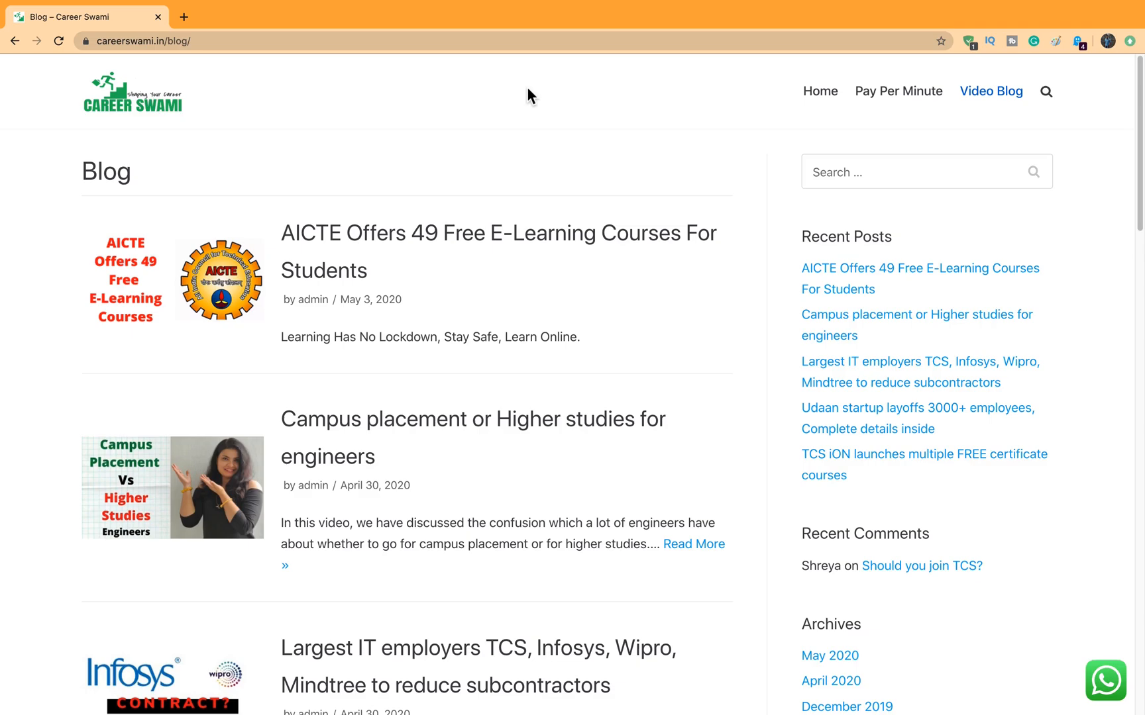
mouse_move(12, 236)
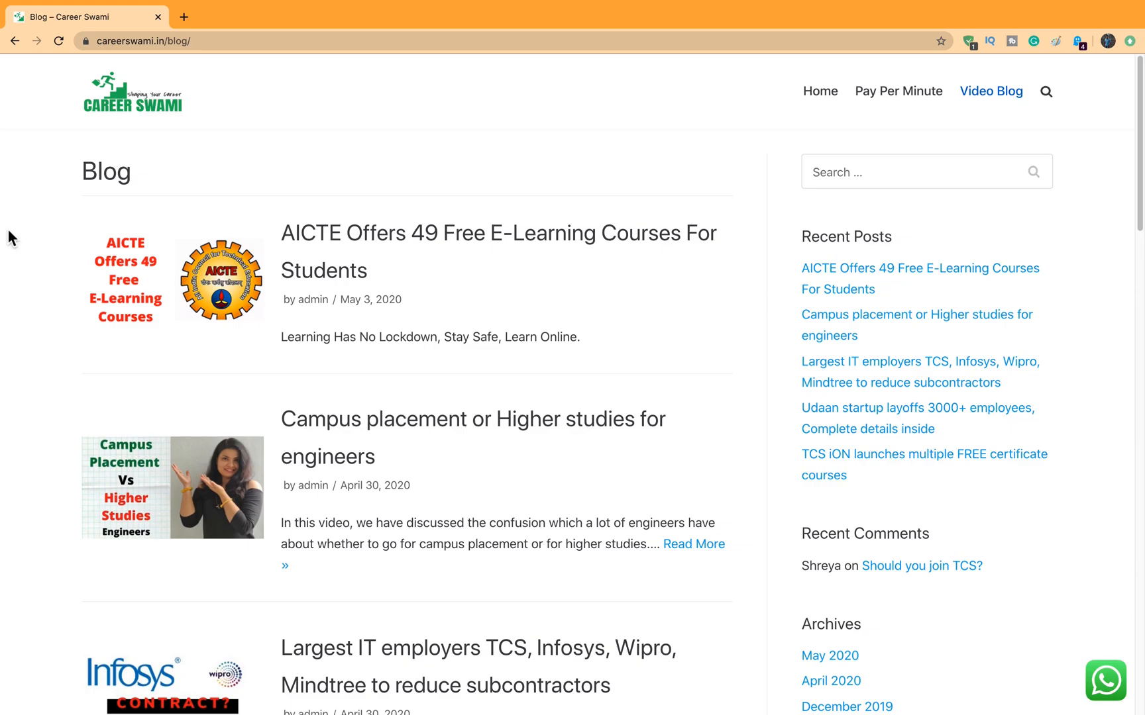
mouse_move(471, 142)
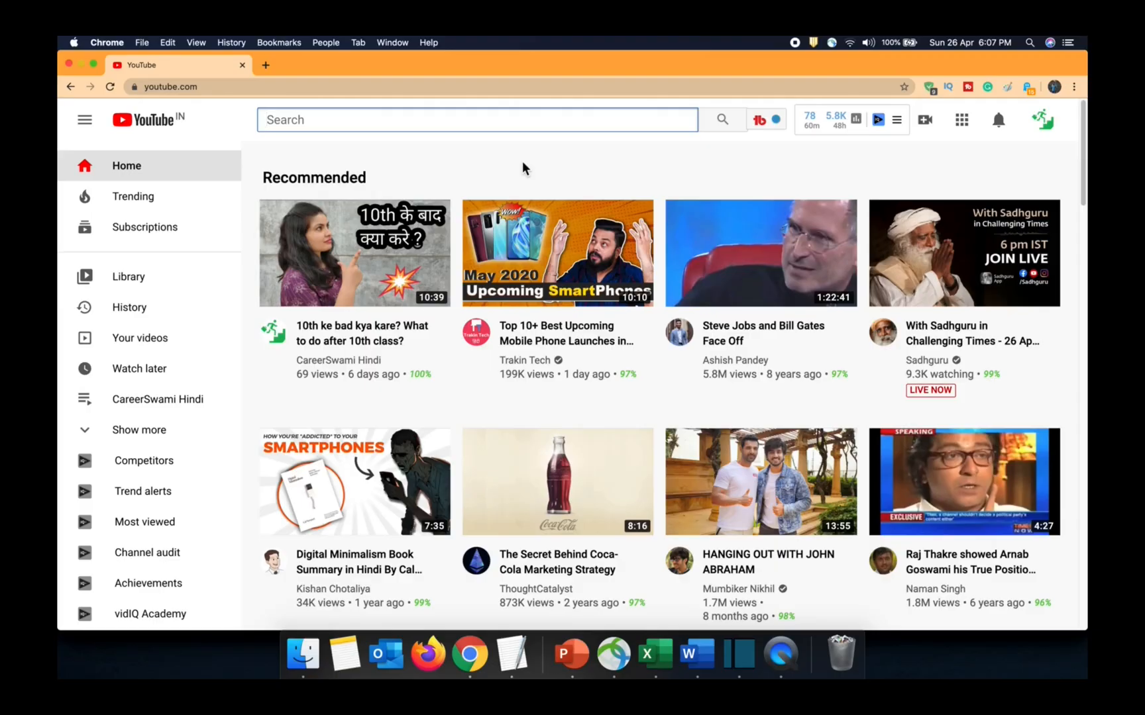
Search 'careerswa', show the CareerSwami Hindi channel's uploaded videos and browse them.
type("careerswami hindi")
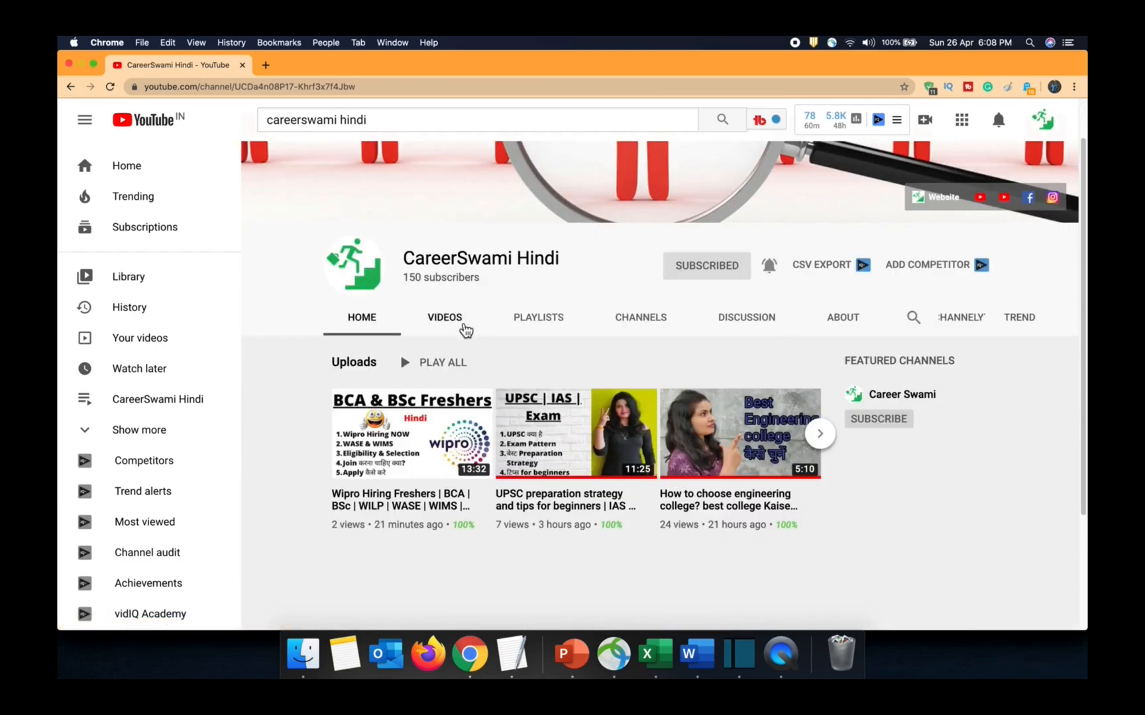
left_click(445, 318)
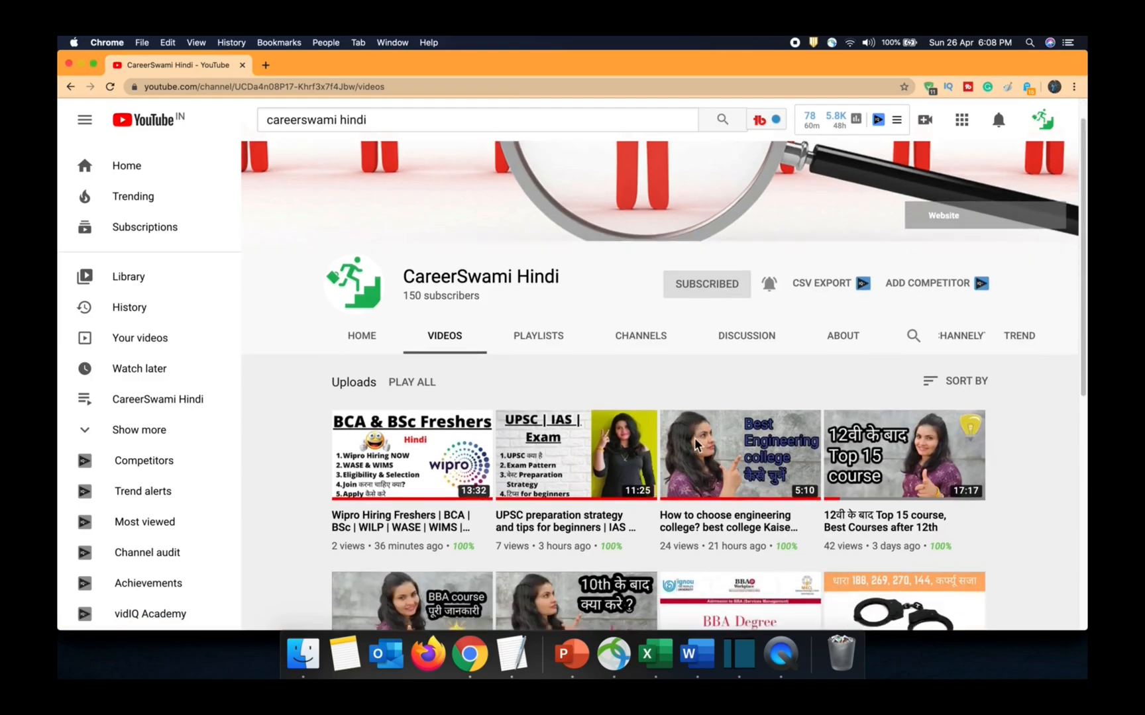
scroll("down", 3)
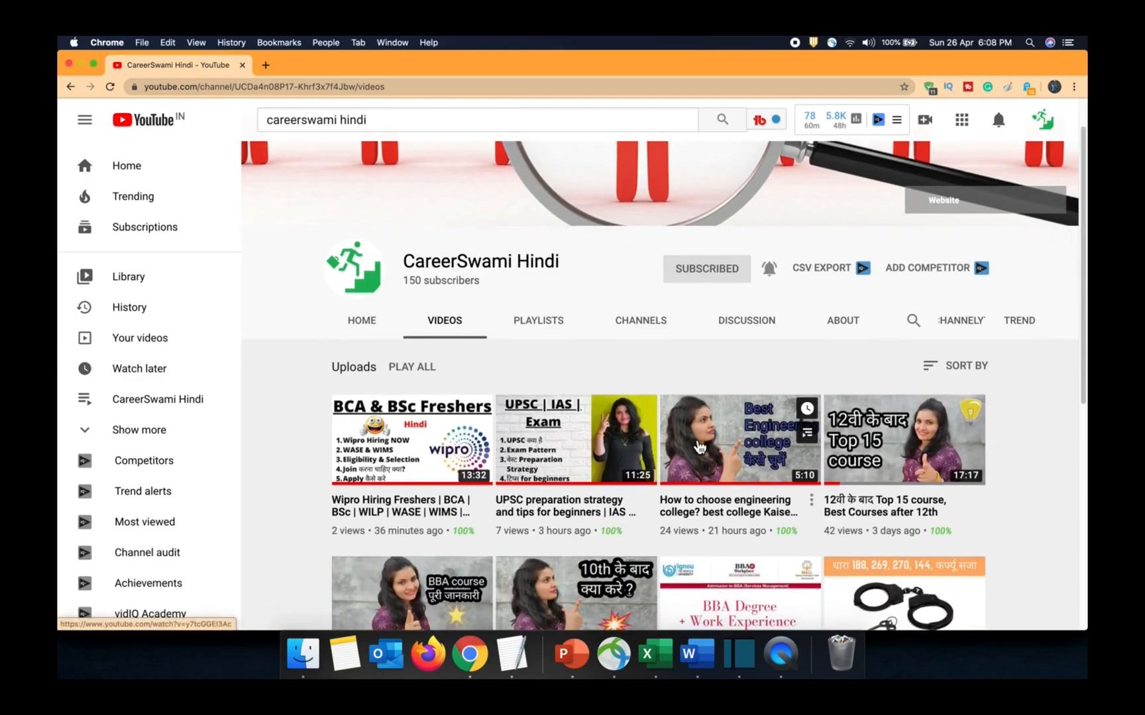
scroll("down", 3)
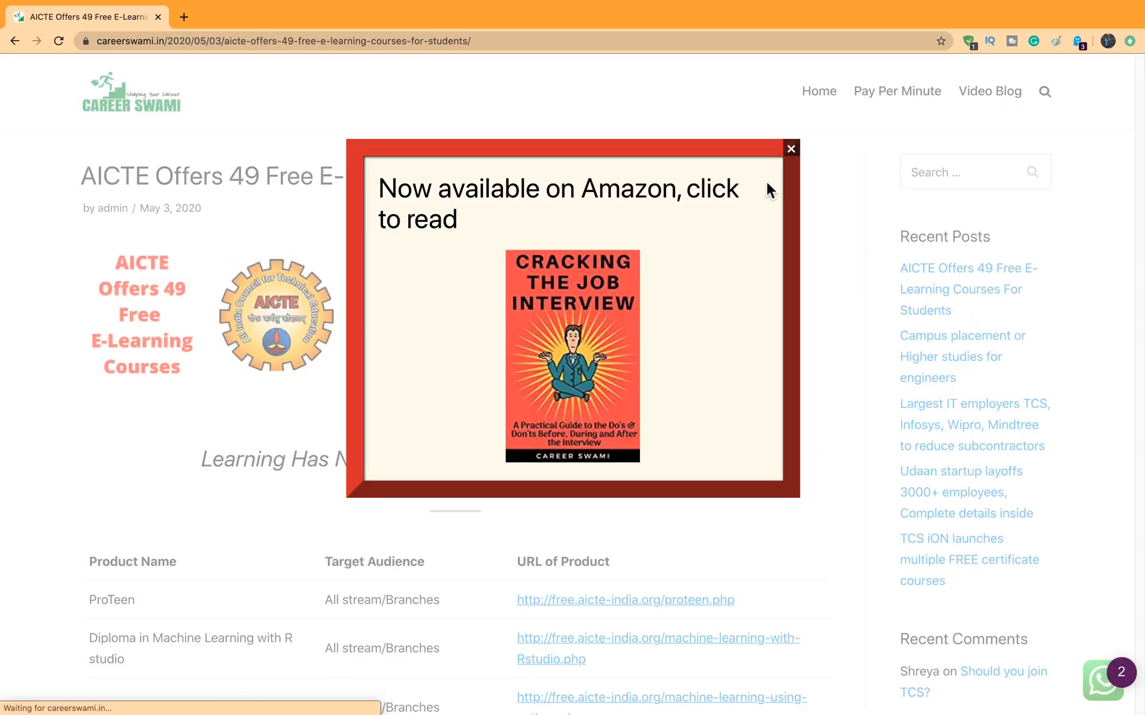
Dismiss the Amazon book pop-up and bring the Product Name course table into view.
left_click(791, 148)
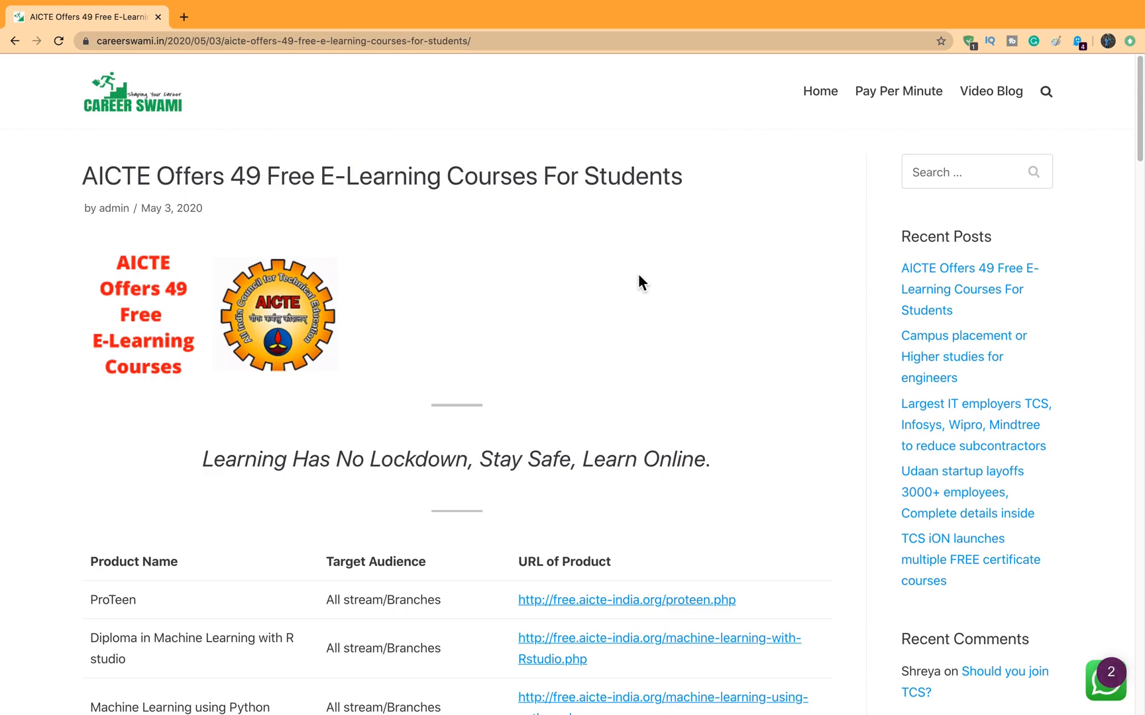
mouse_move(654, 271)
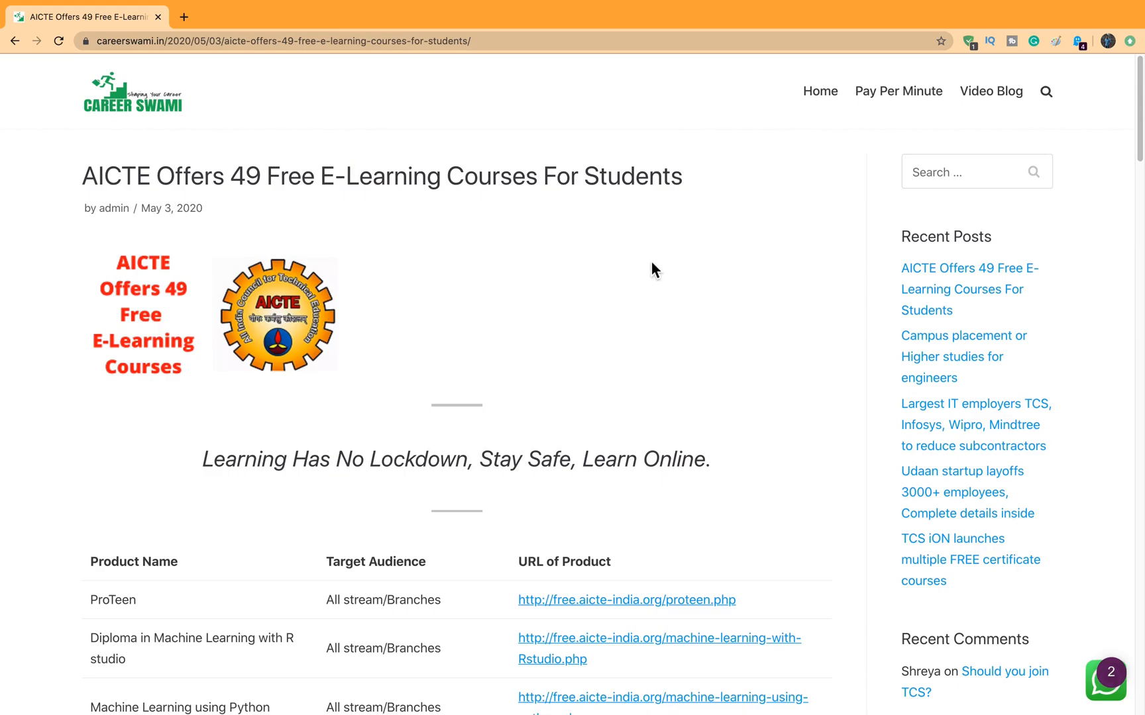
scroll("down", 3)
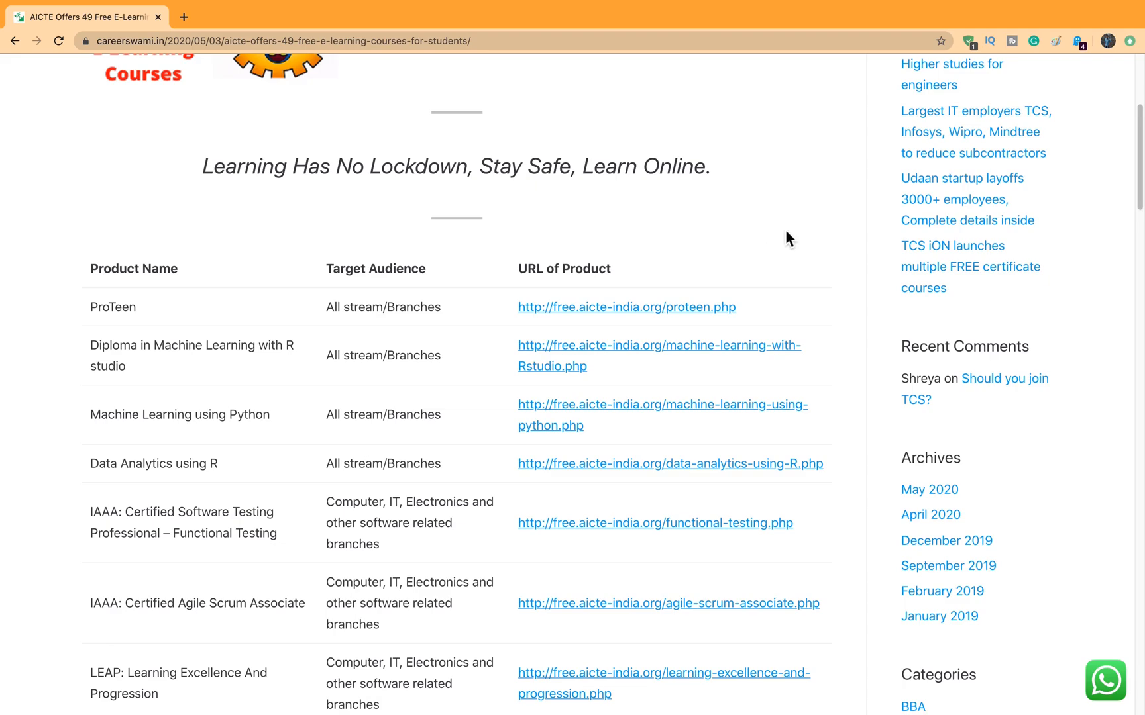
mouse_move(59, 236)
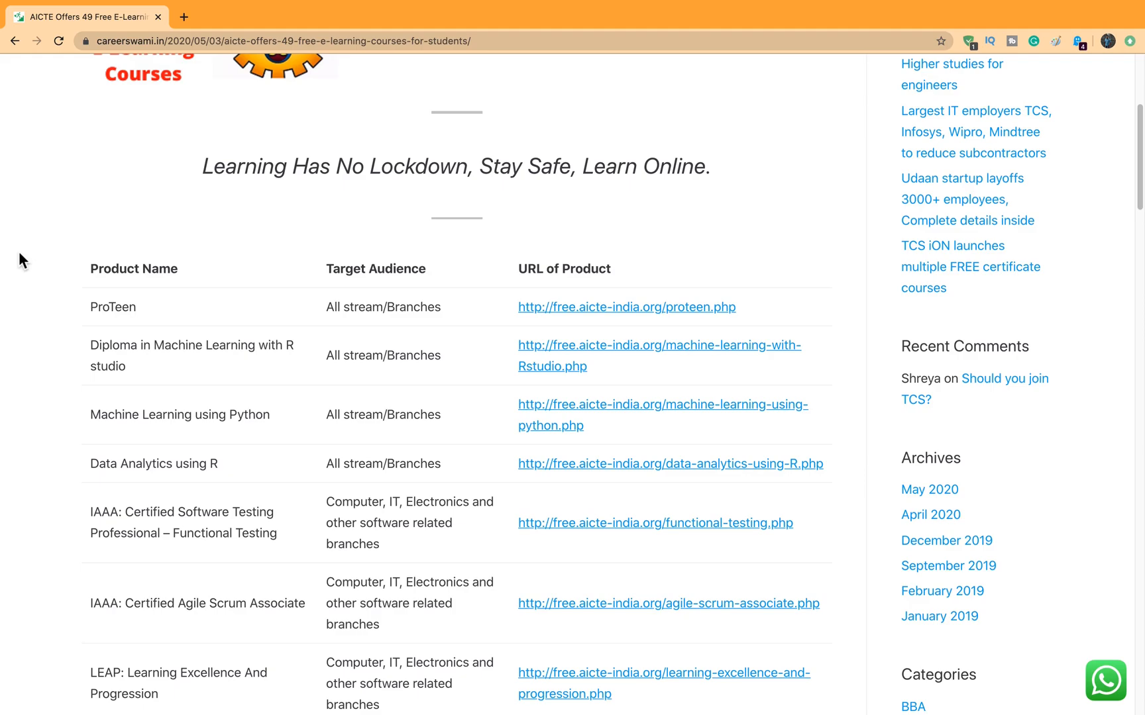
mouse_move(39, 277)
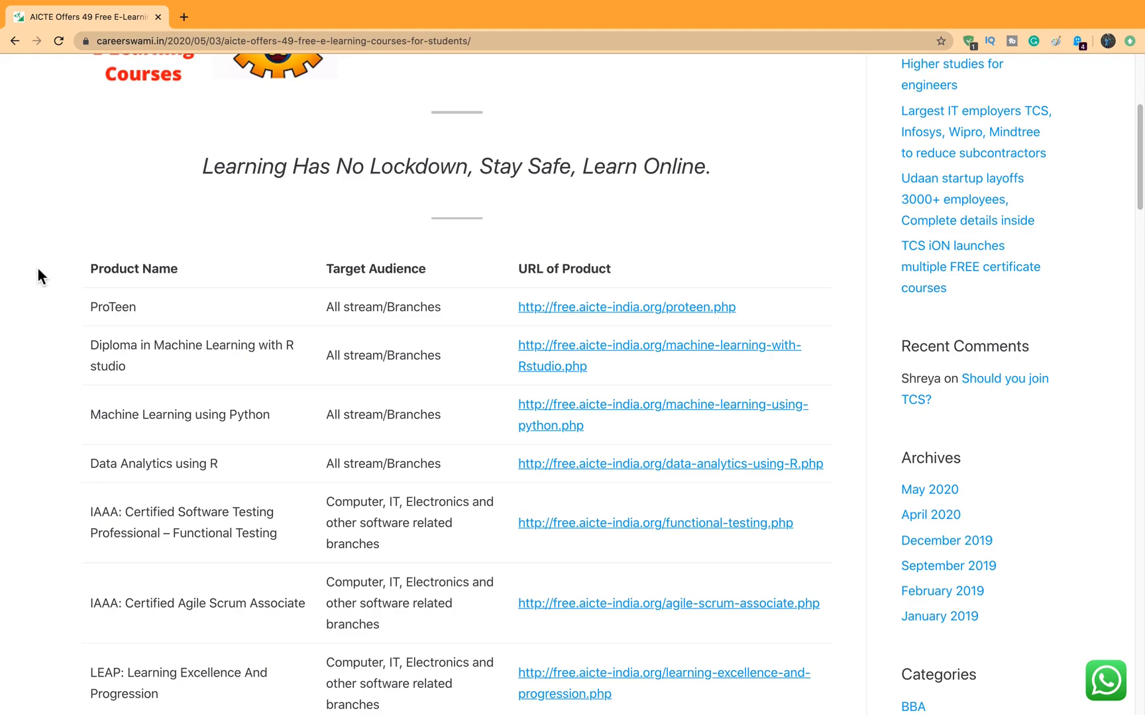
mouse_move(693, 312)
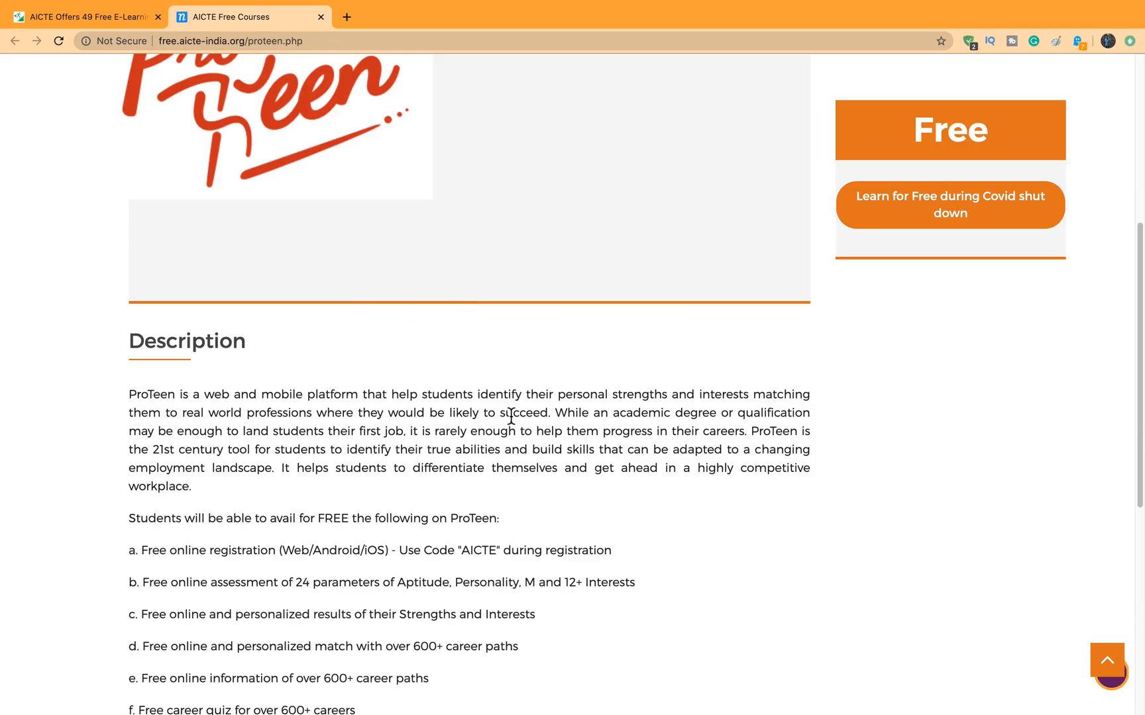
mouse_move(931, 371)
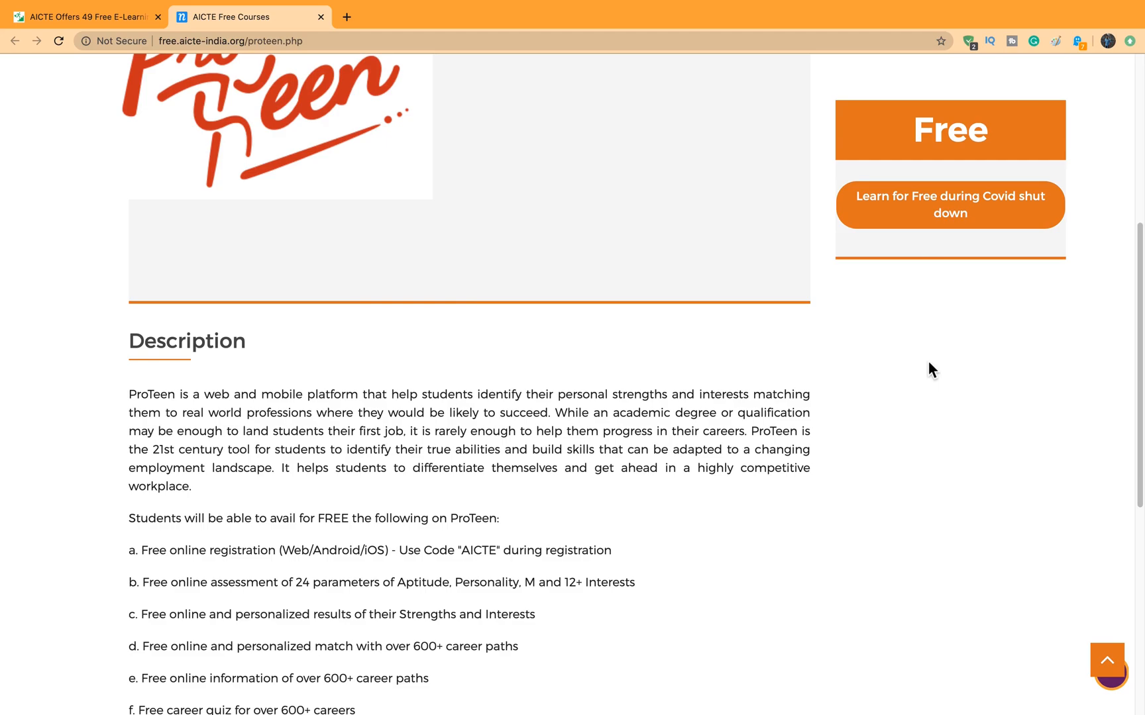
mouse_move(928, 358)
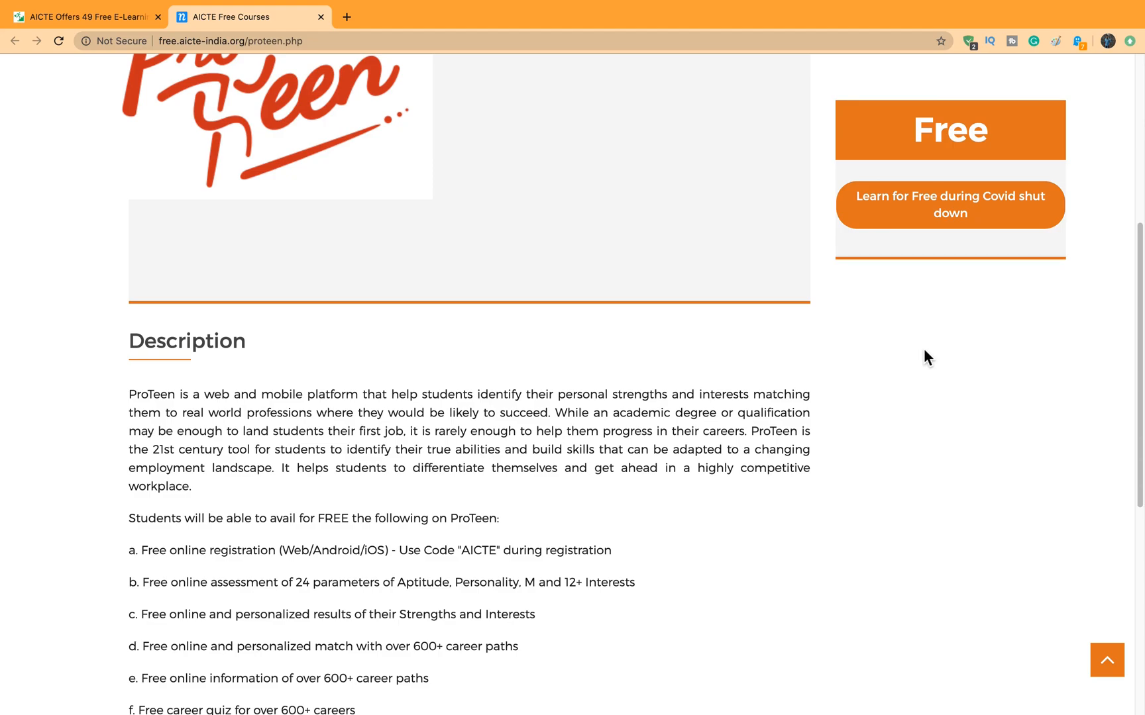
scroll("down", 3)
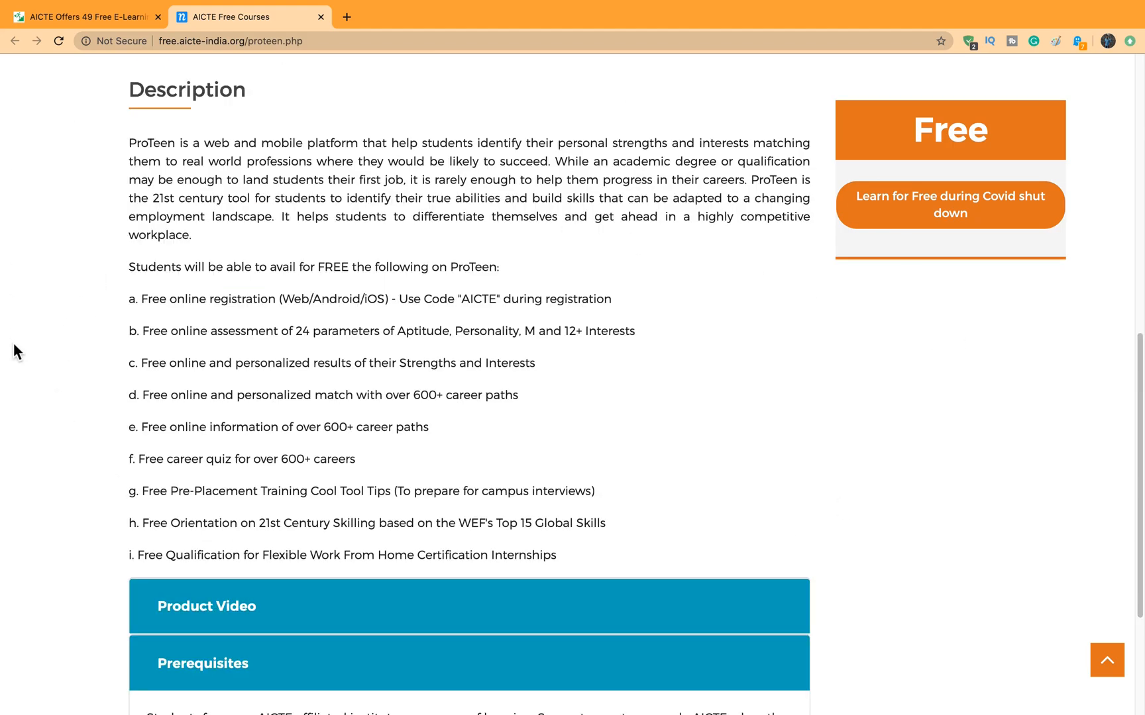
mouse_move(658, 364)
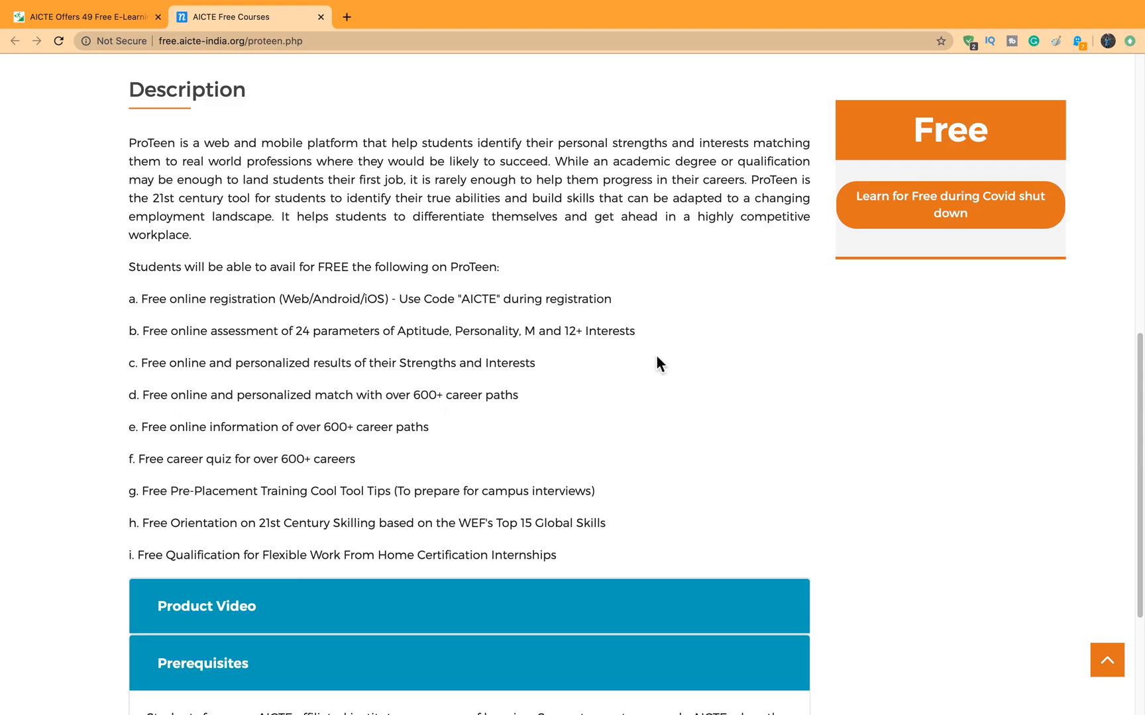
mouse_move(394, 292)
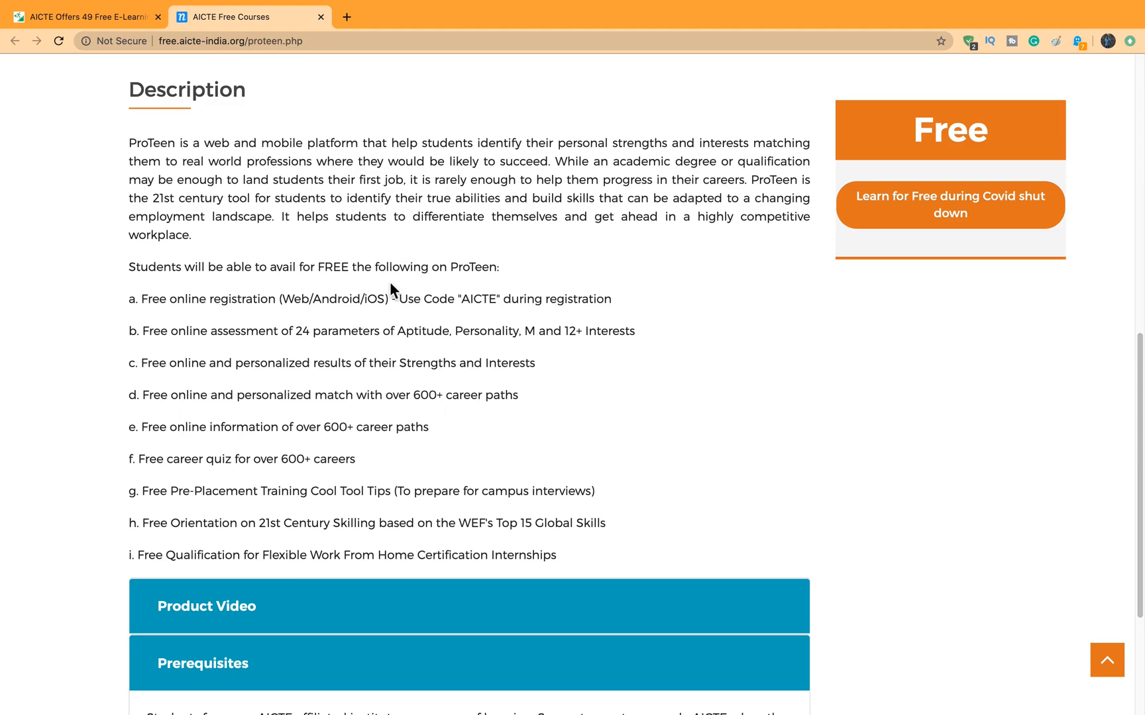
mouse_move(795, 339)
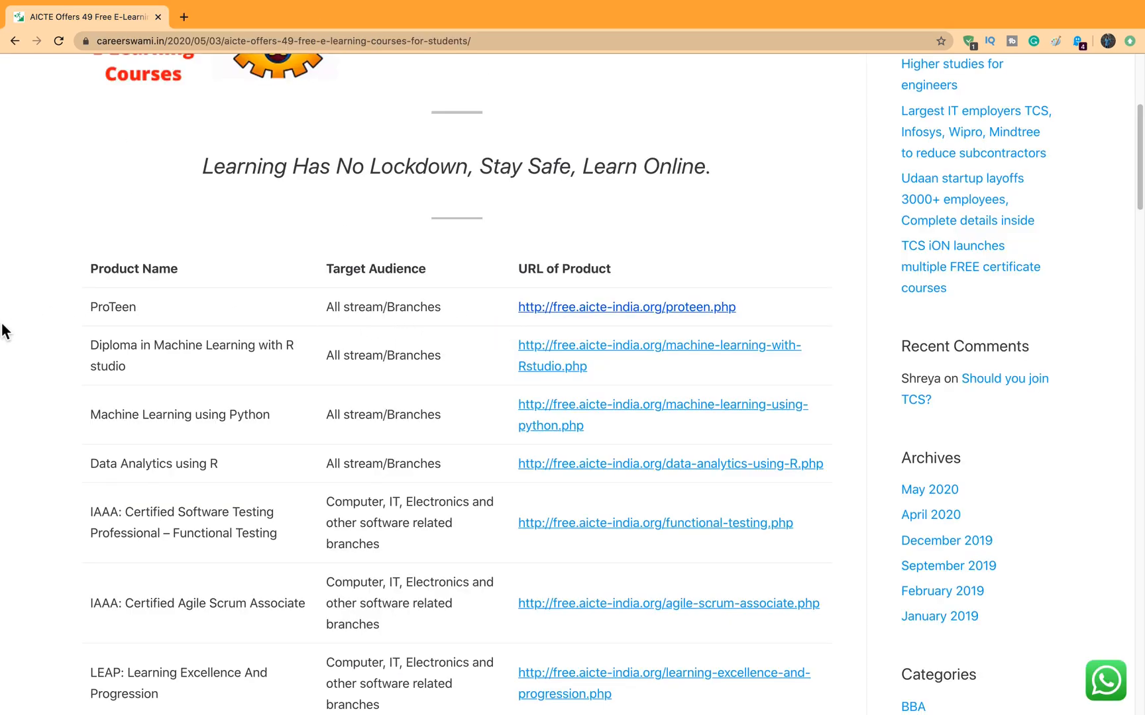
mouse_move(6, 331)
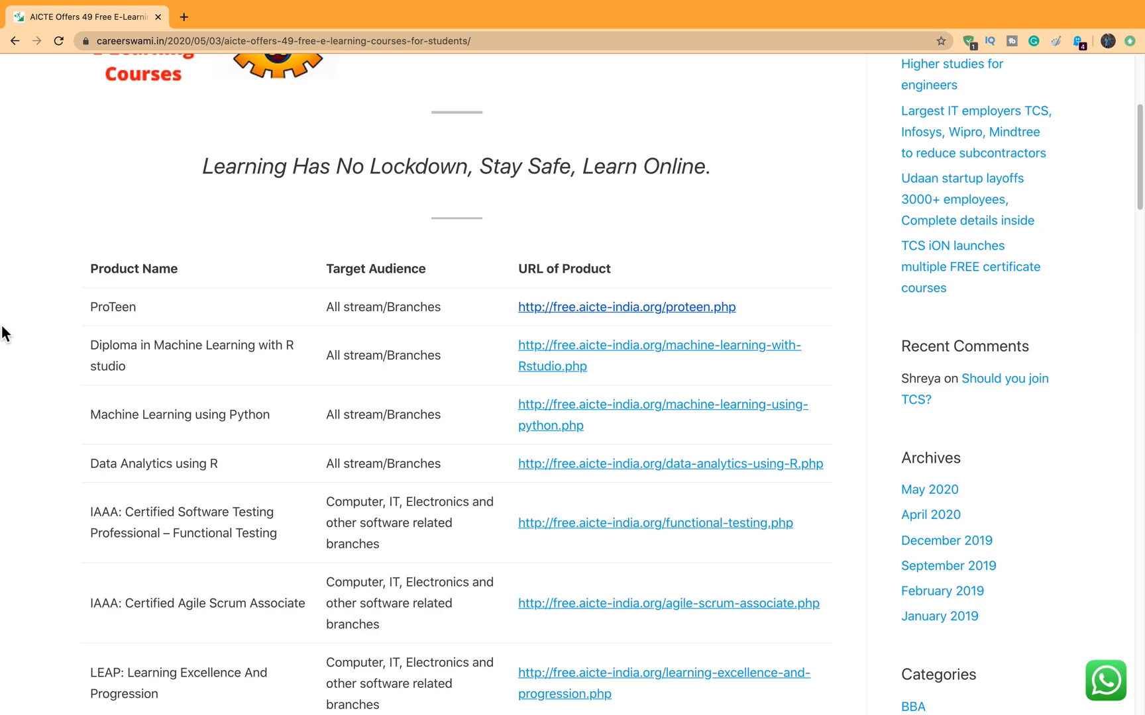
mouse_move(12, 370)
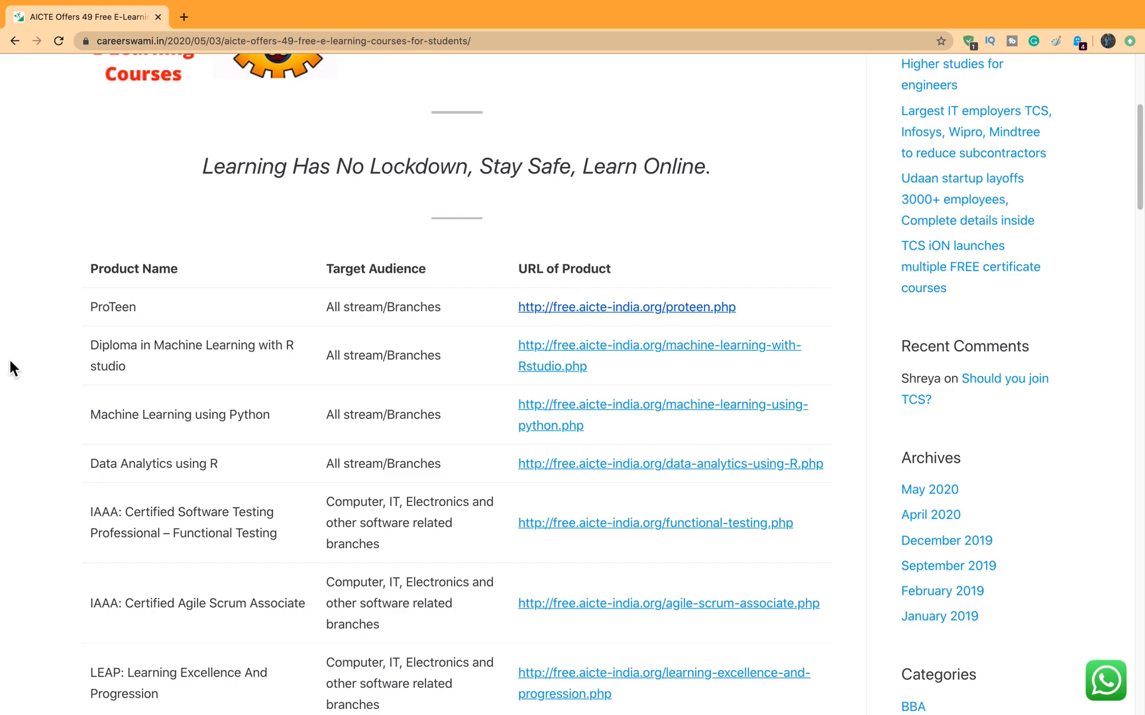
Read down the course table from the LEAP rows toward the Ekeeda entry.
scroll("down", 3)
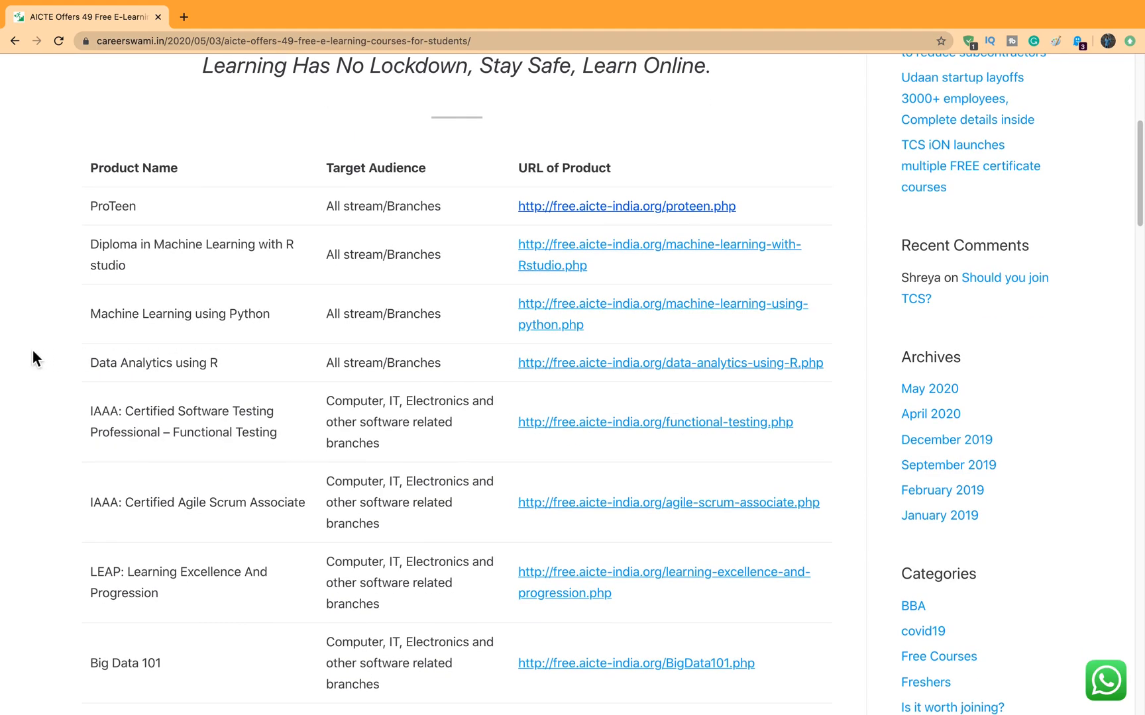
scroll("down", 3)
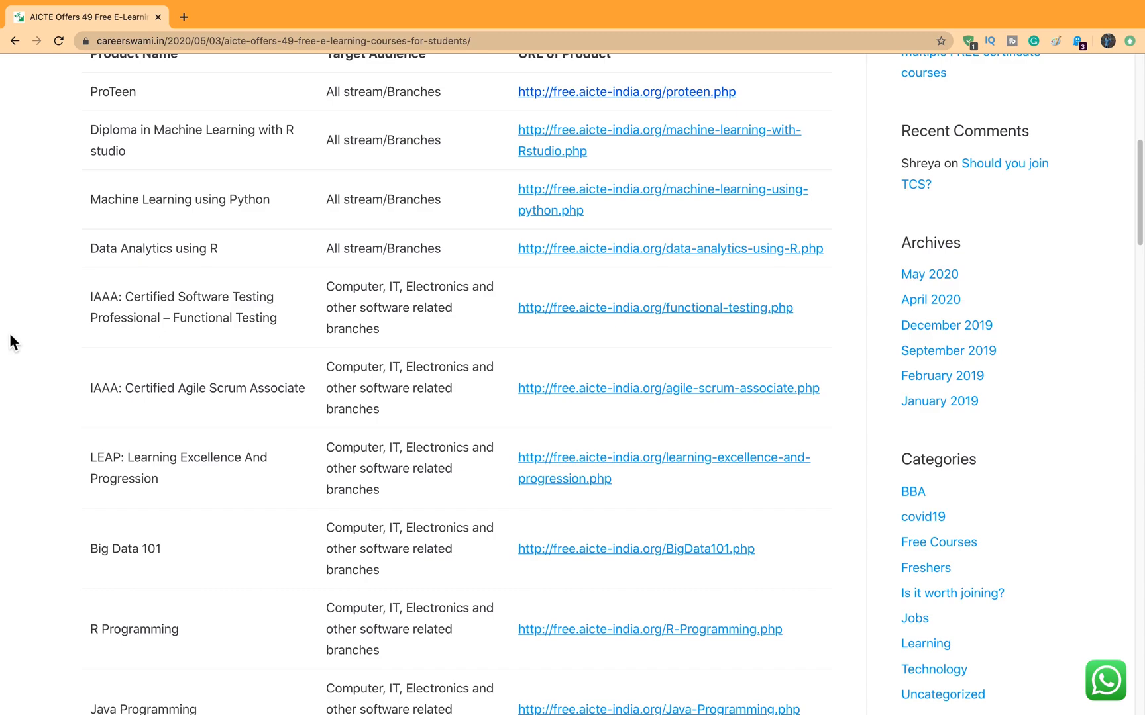
mouse_move(294, 330)
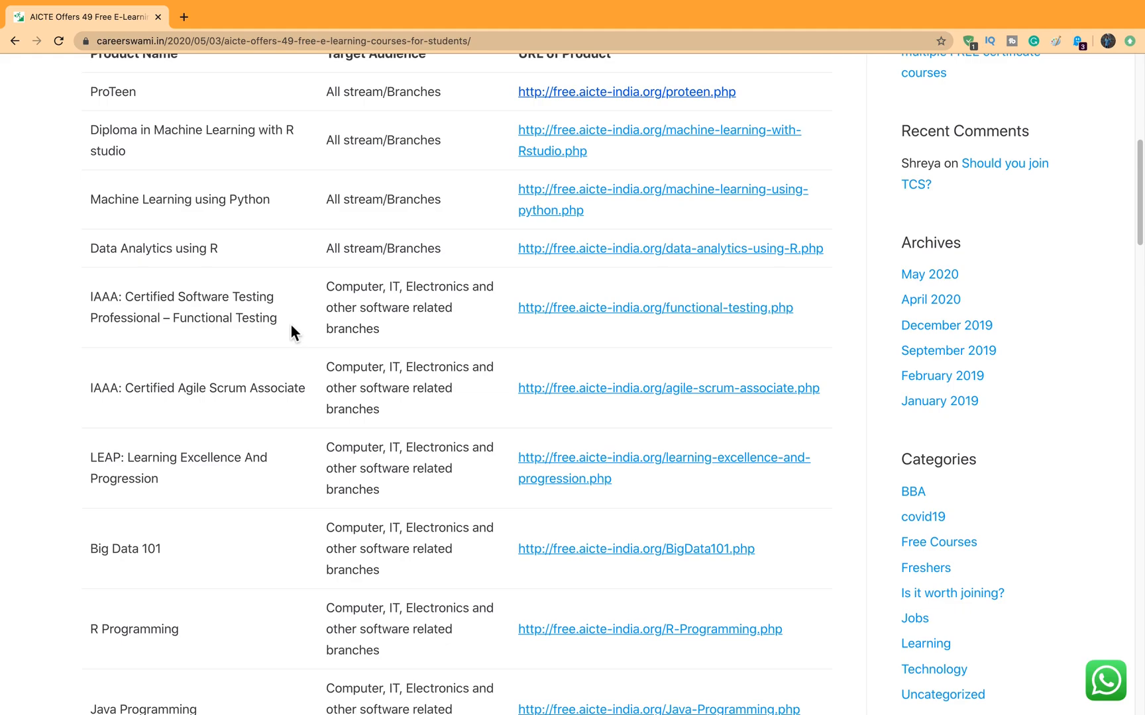
scroll("down", 3)
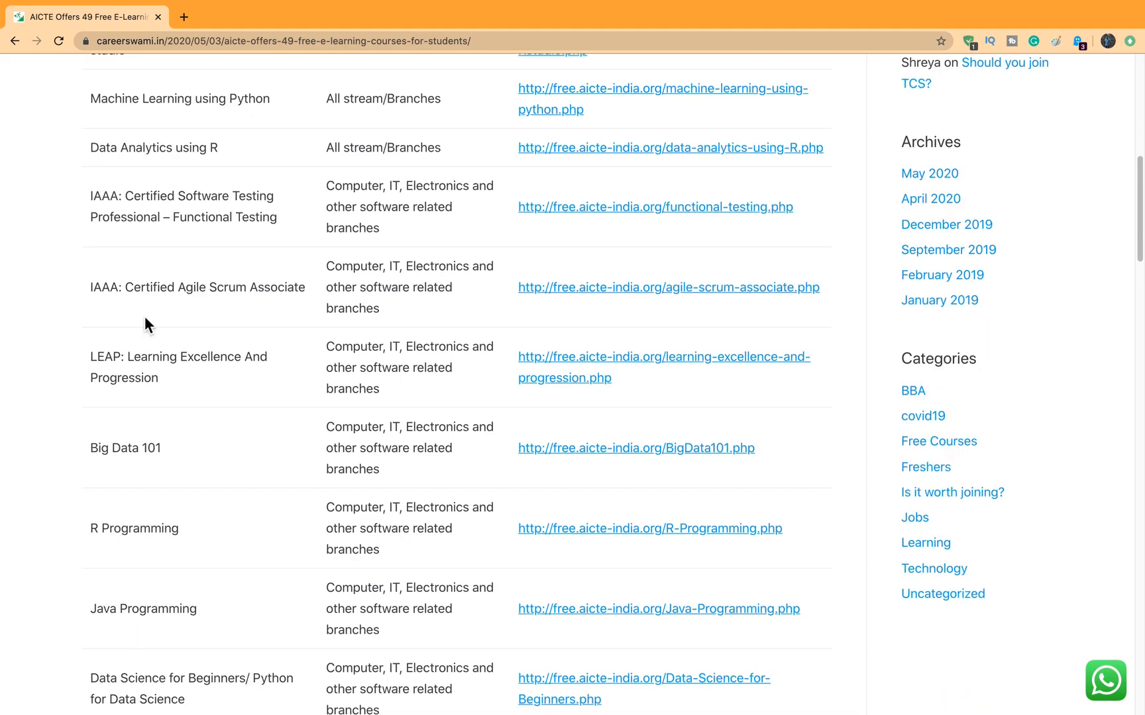
mouse_move(163, 327)
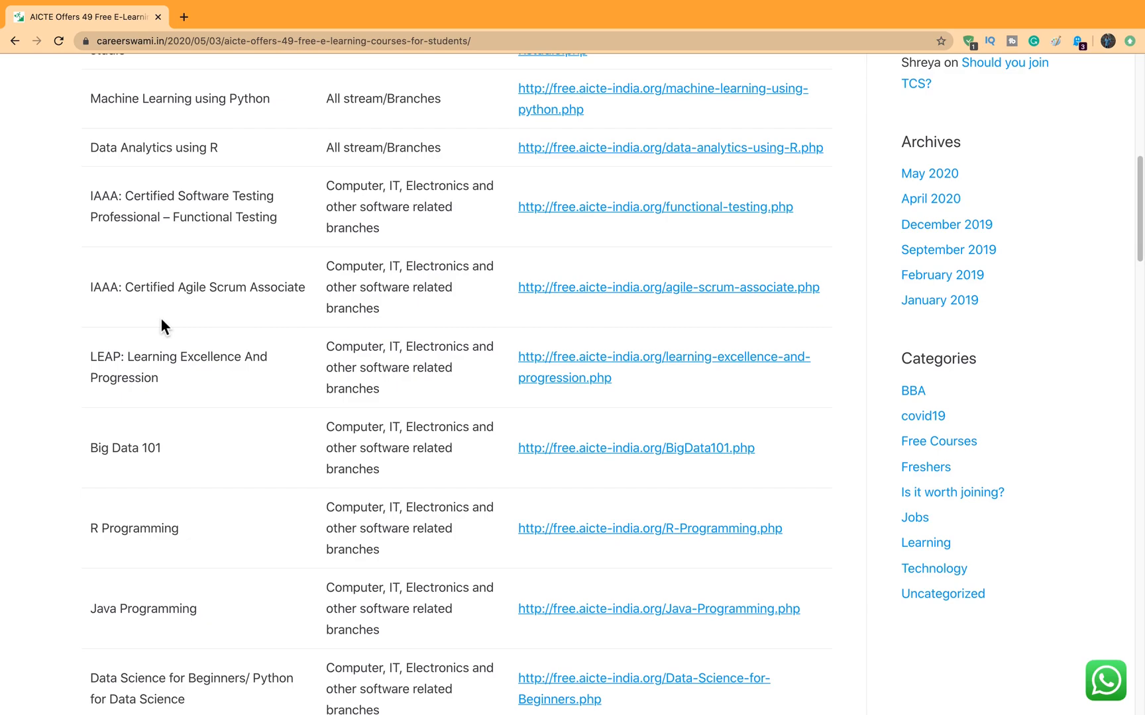
scroll("down", 3)
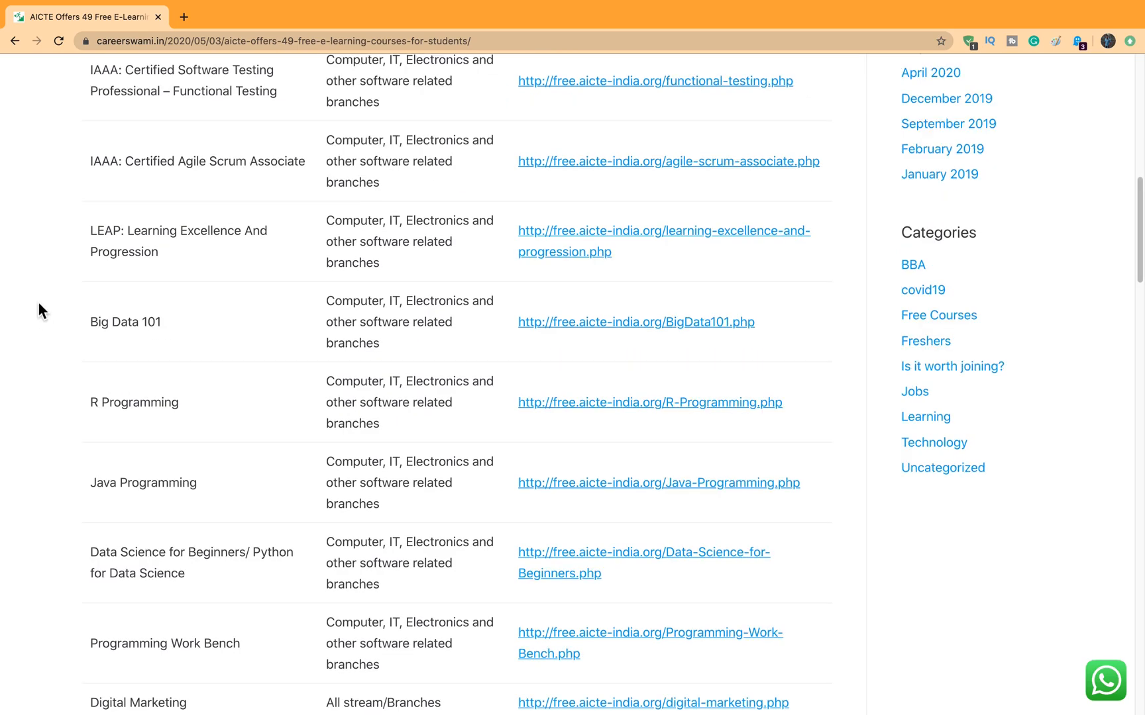
mouse_move(32, 298)
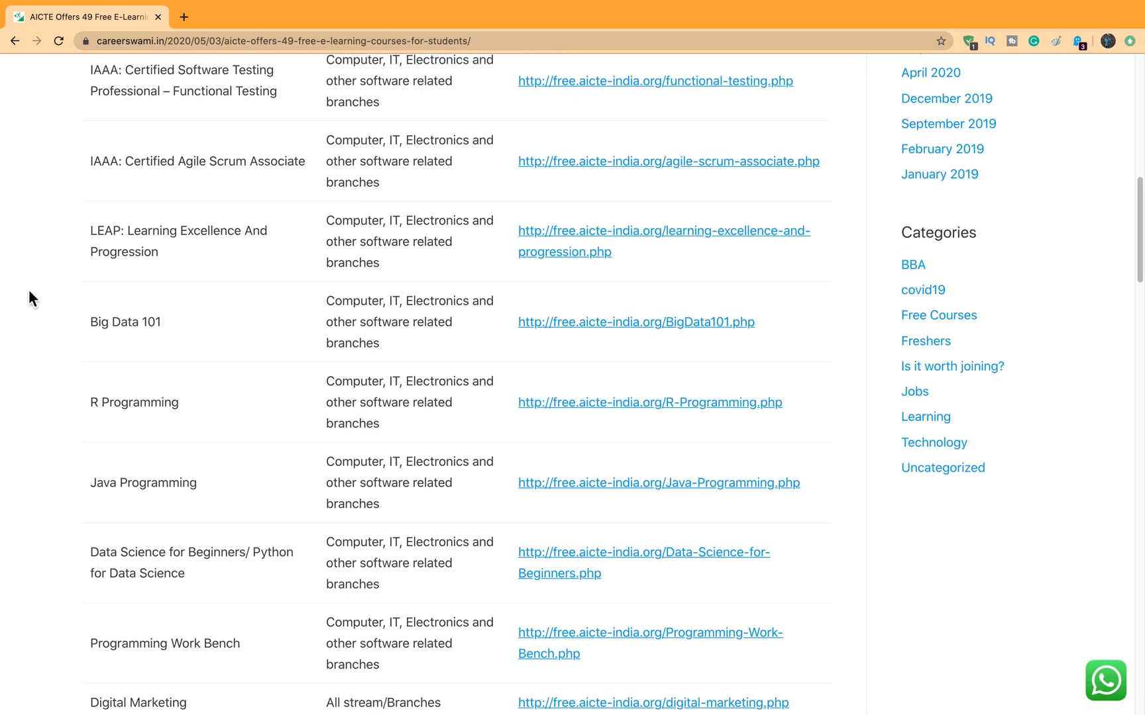
scroll("down", 3)
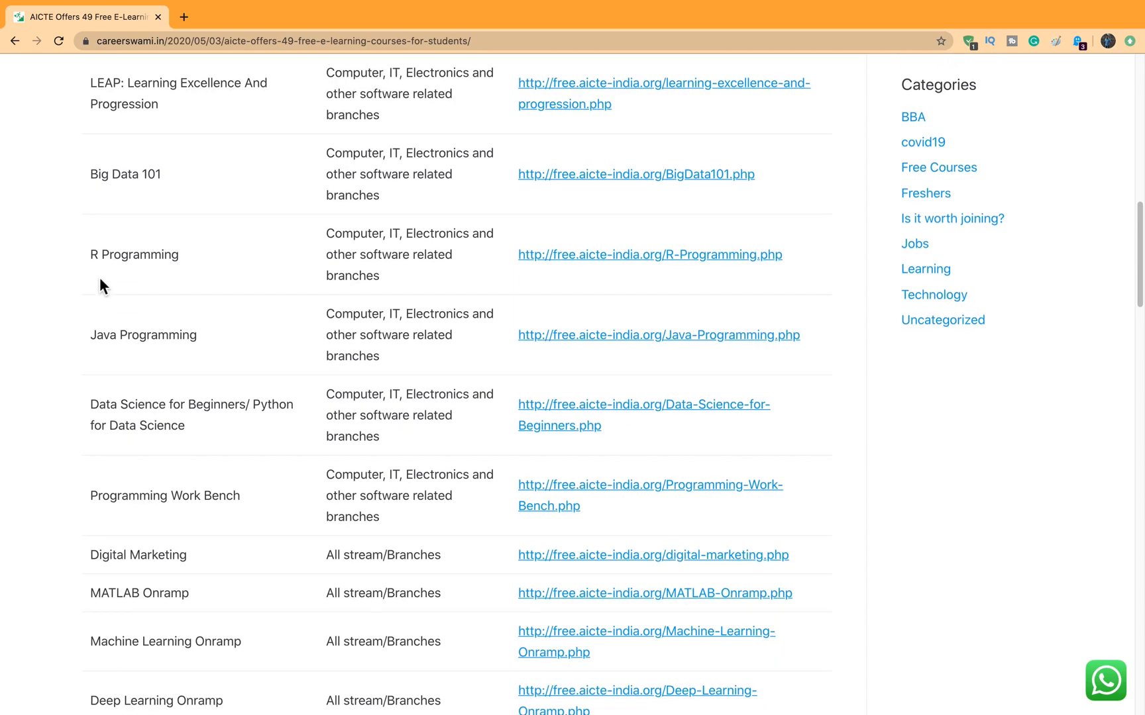
Continue past Ekeeda, EnggOnline and GUVI to the Mechanical Engineering Essentials Program row.
scroll("down", 3)
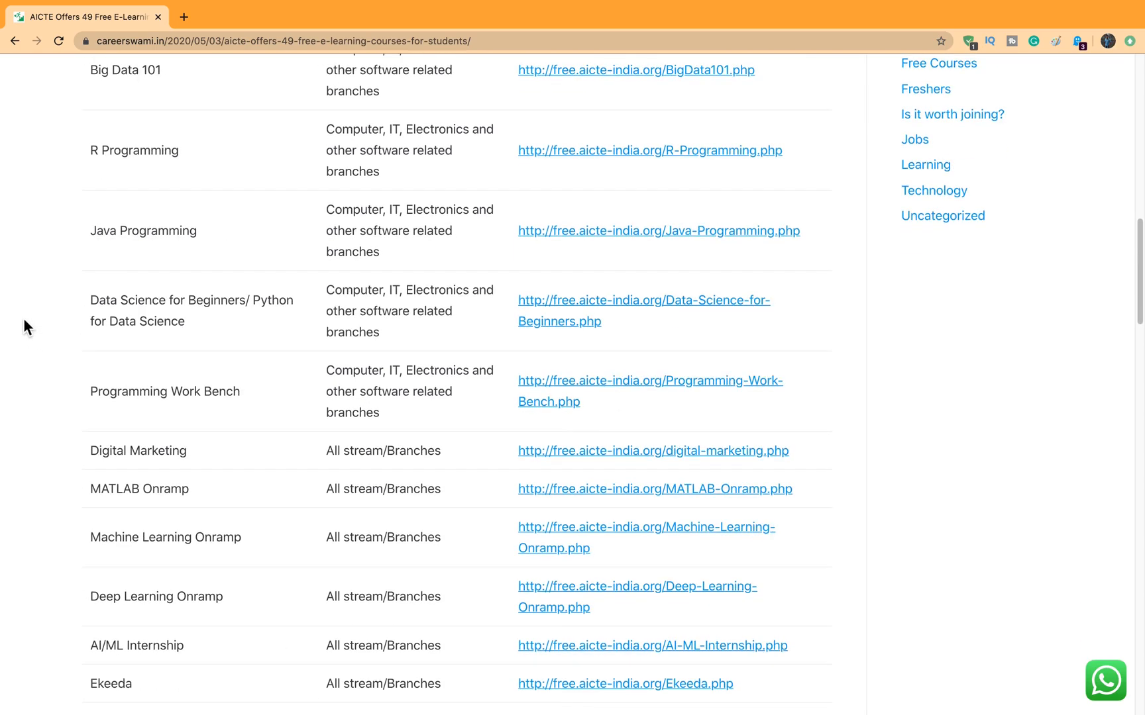
scroll("down", 3)
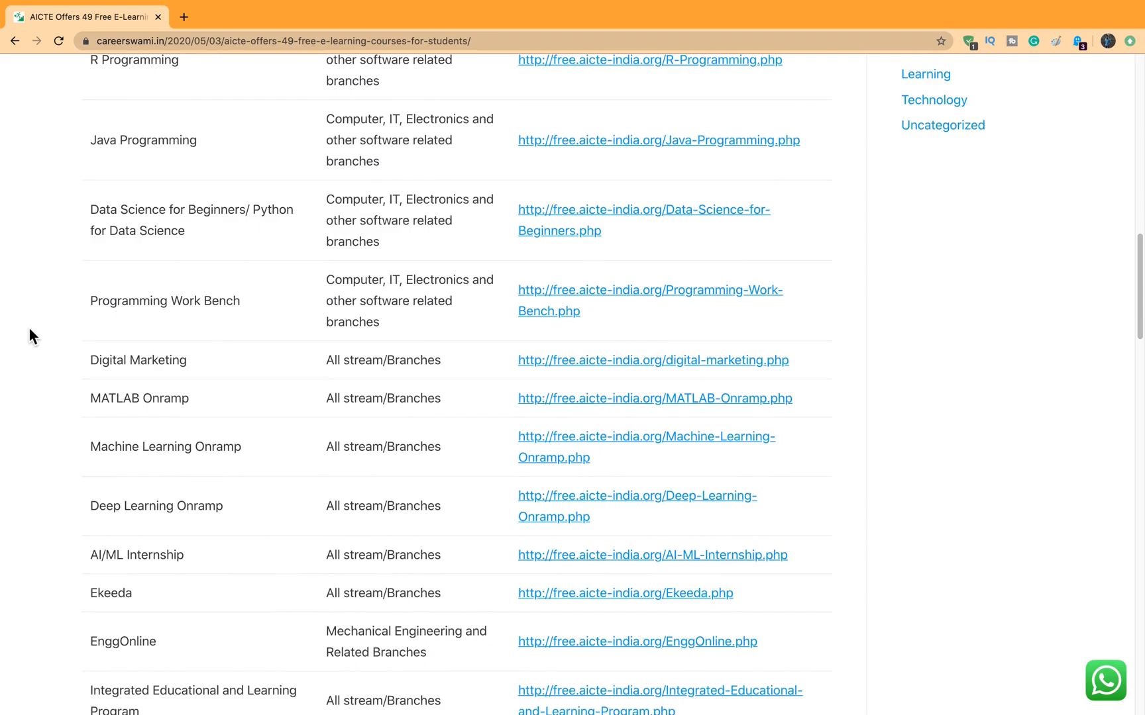
scroll("down", 3)
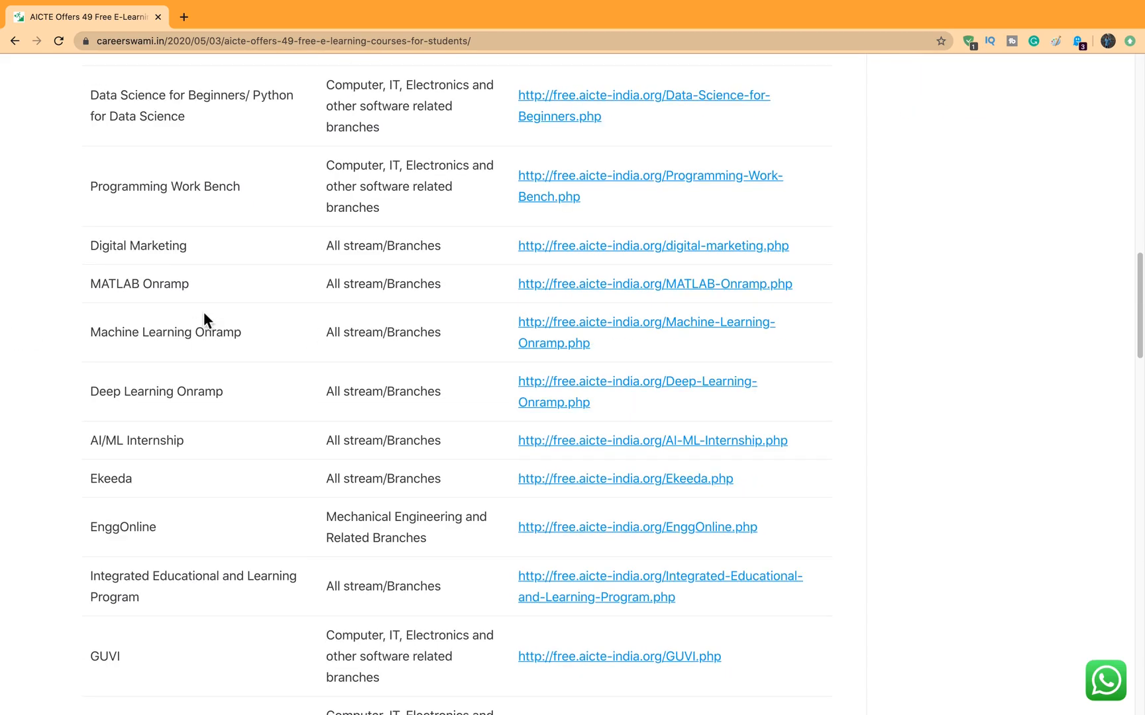
scroll("down", 3)
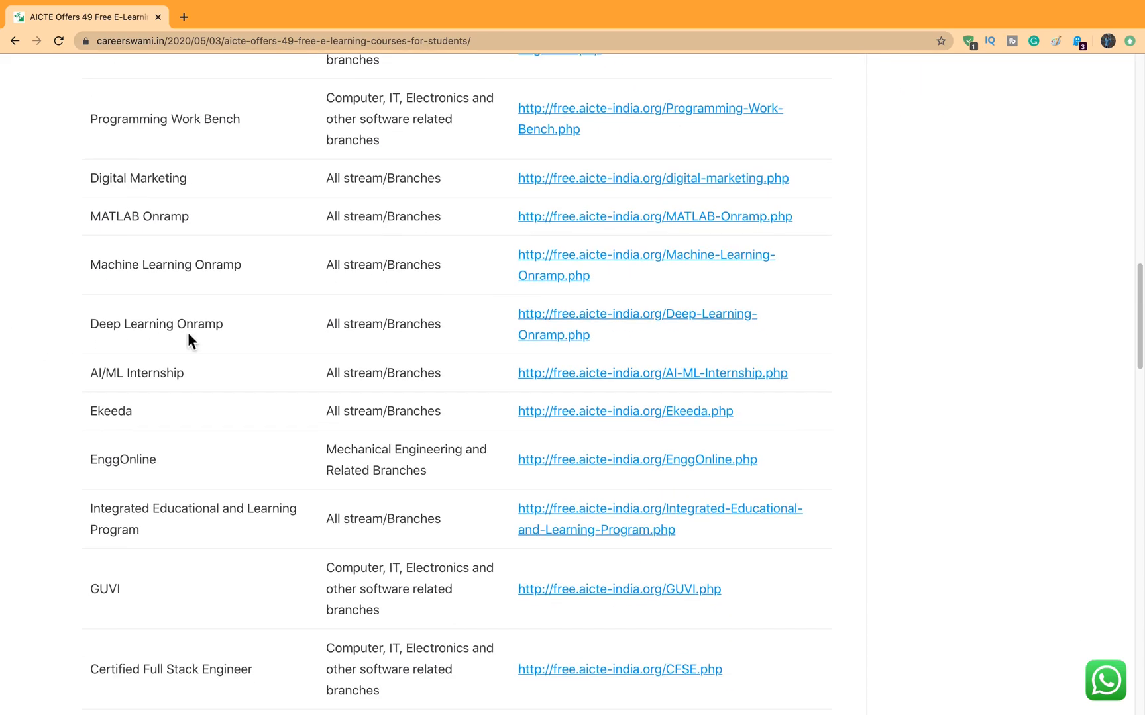
scroll("down", 3)
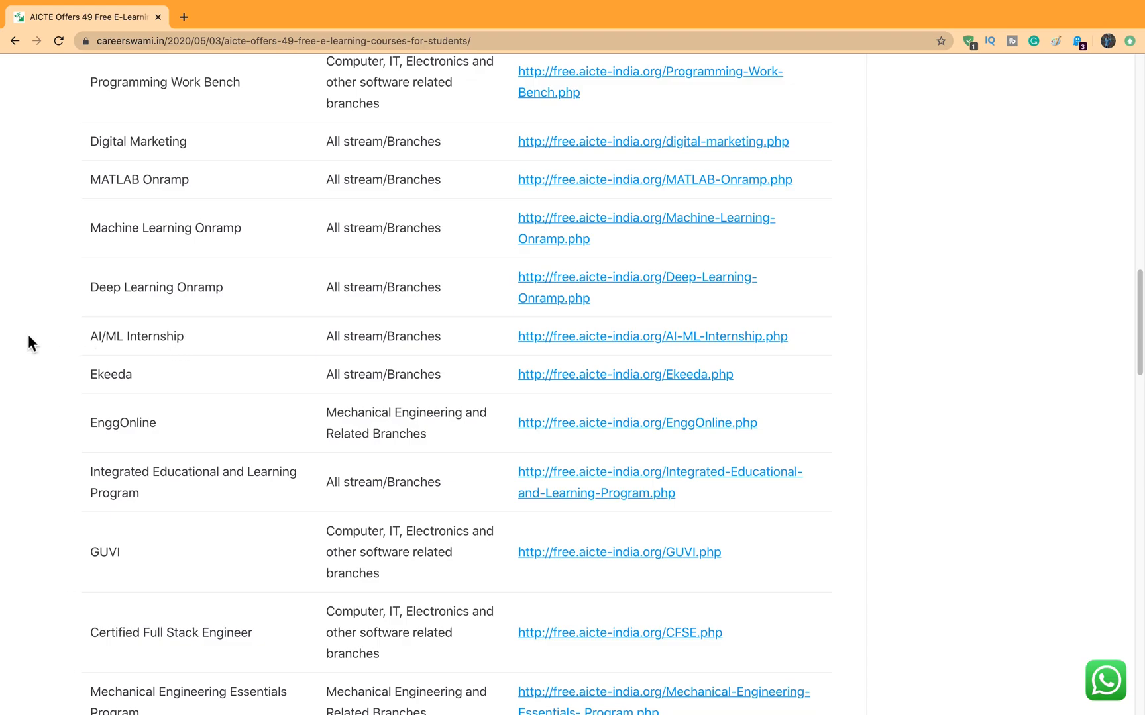
scroll("down", 3)
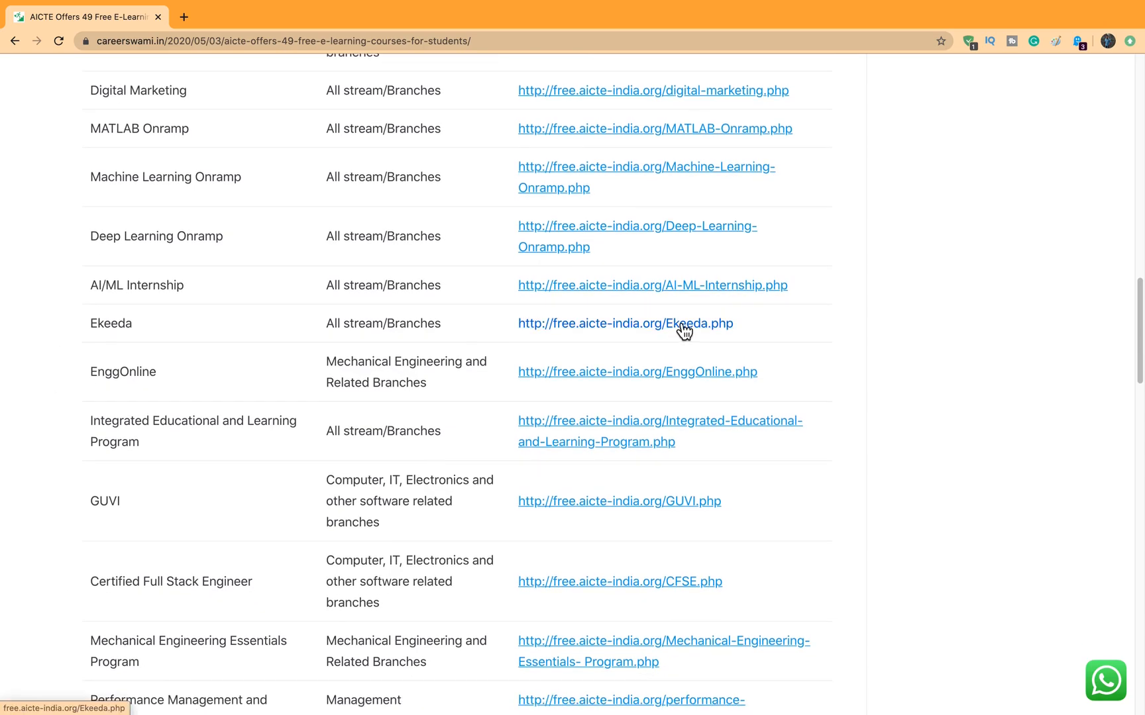
Open the Ekeeda course page on free.aicte-india.org and view its Description and prerequisites.
left_click(679, 324)
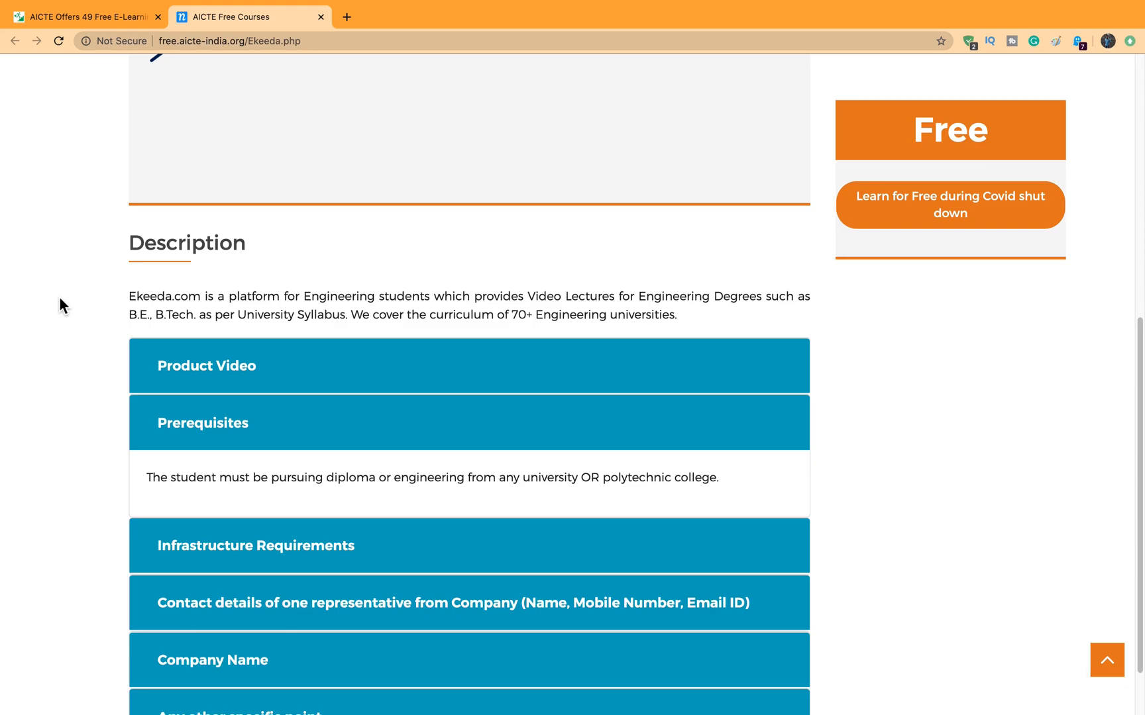
scroll("down", 3)
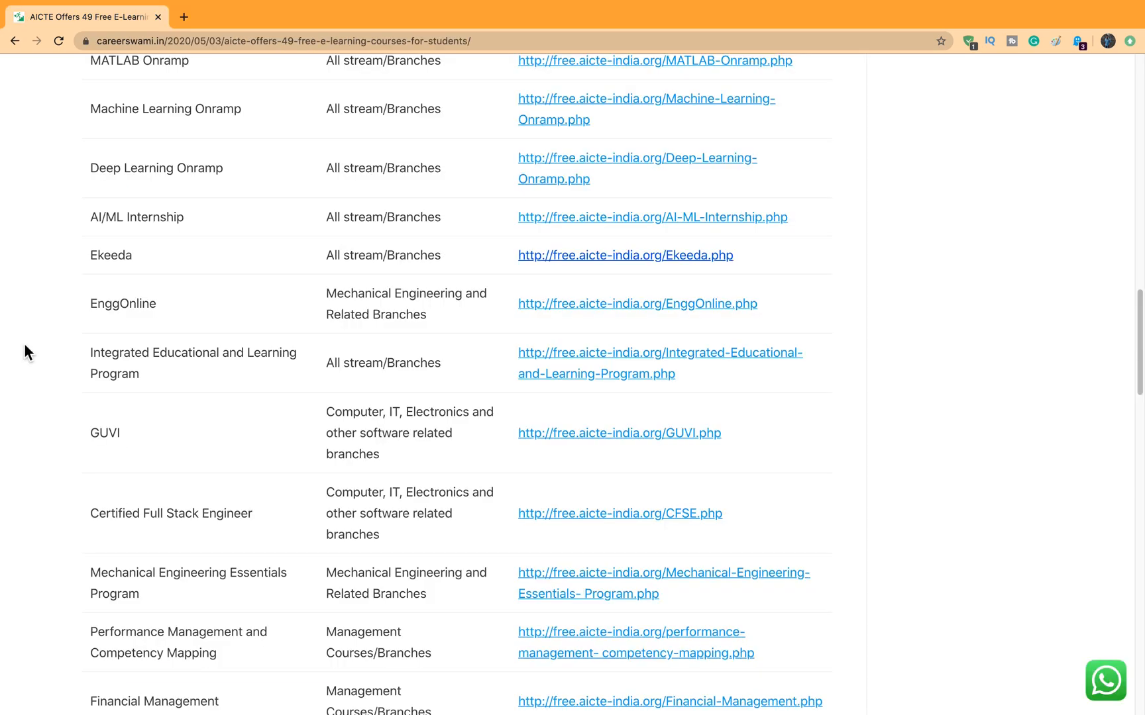
mouse_move(494, 290)
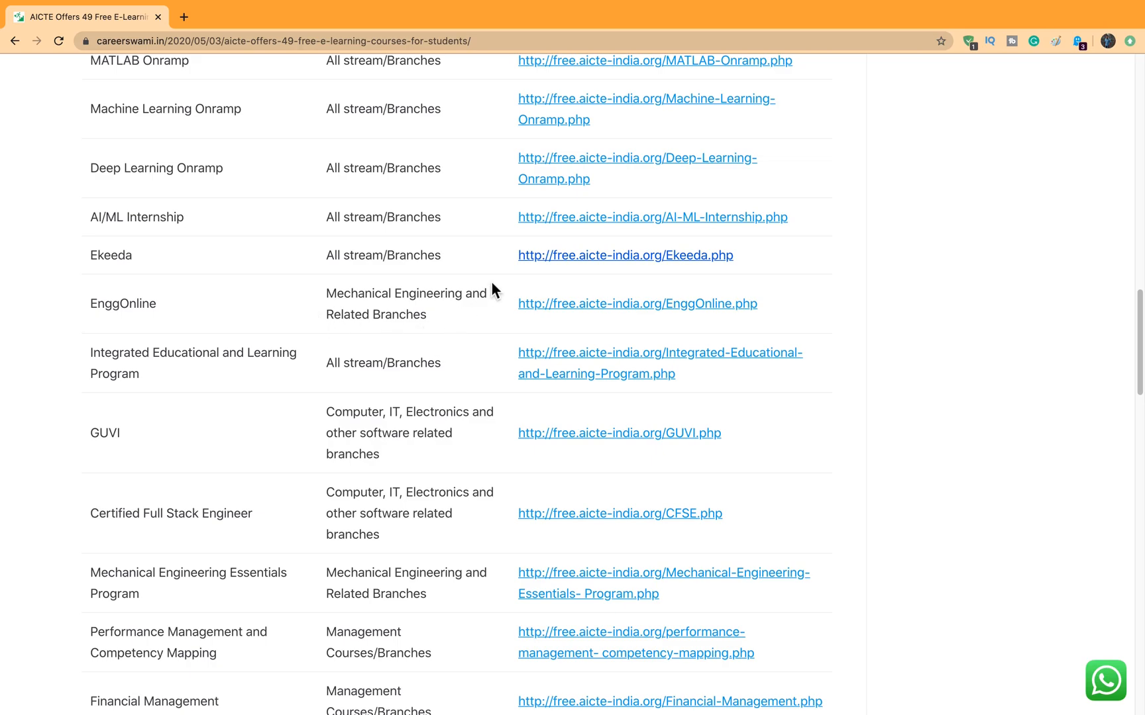
Back on the blog post, read down the table past the GUVI rows.
scroll("down", 3)
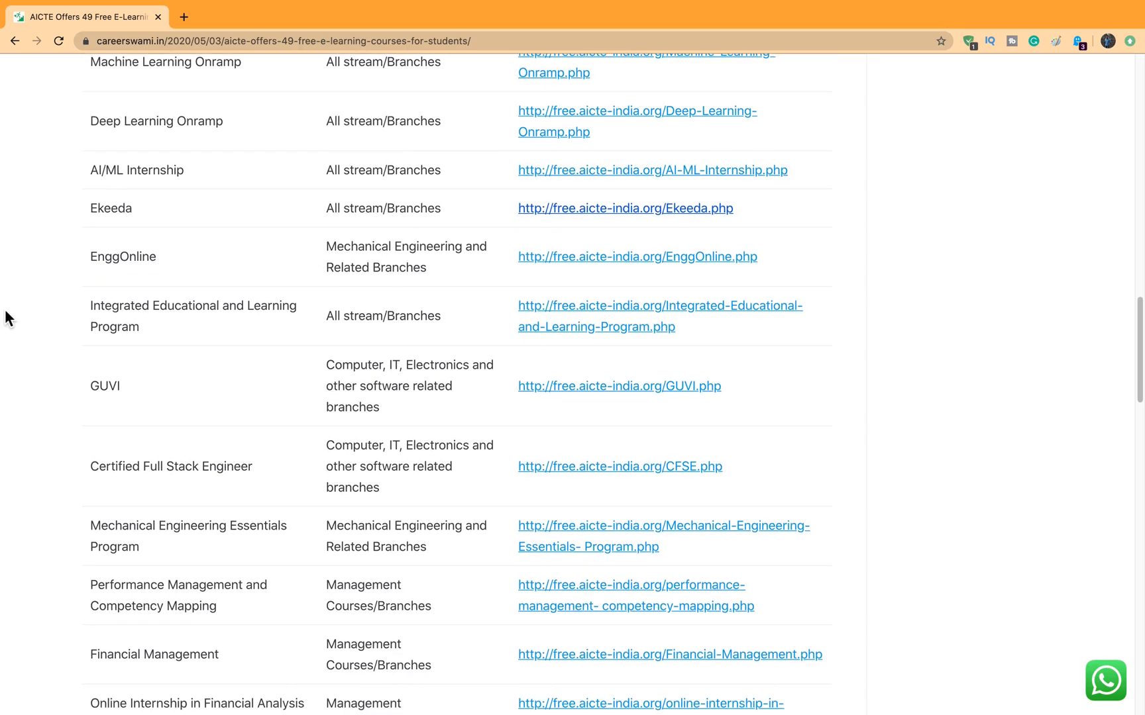
scroll("down", 3)
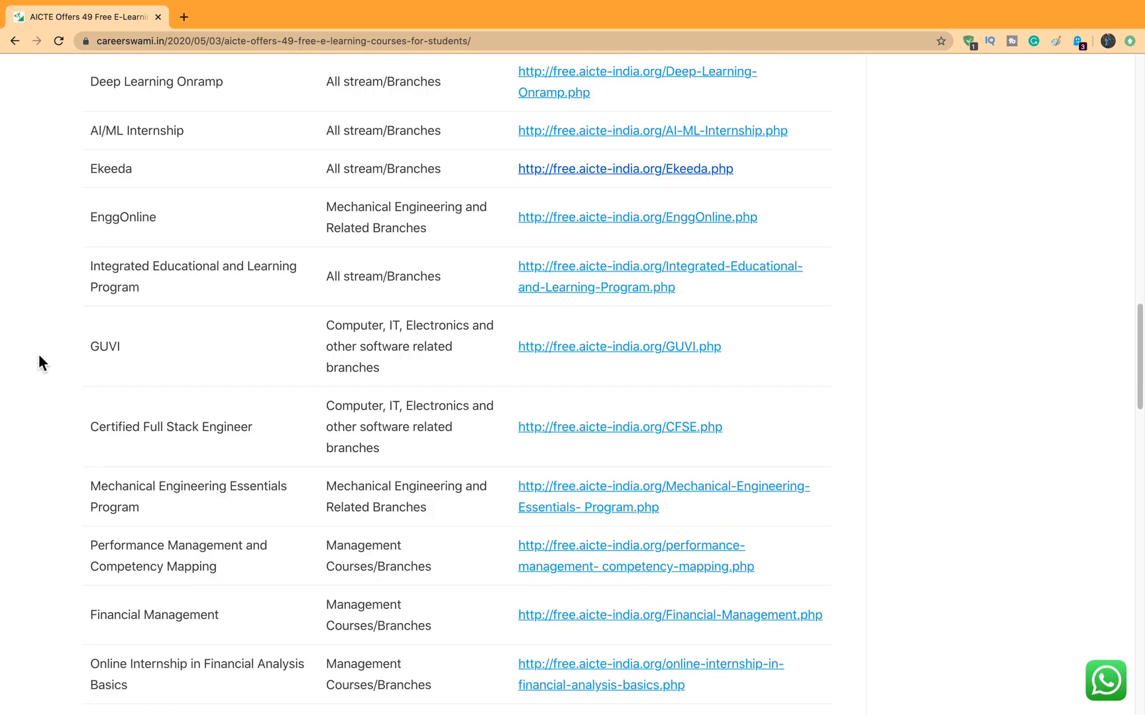
mouse_move(11, 359)
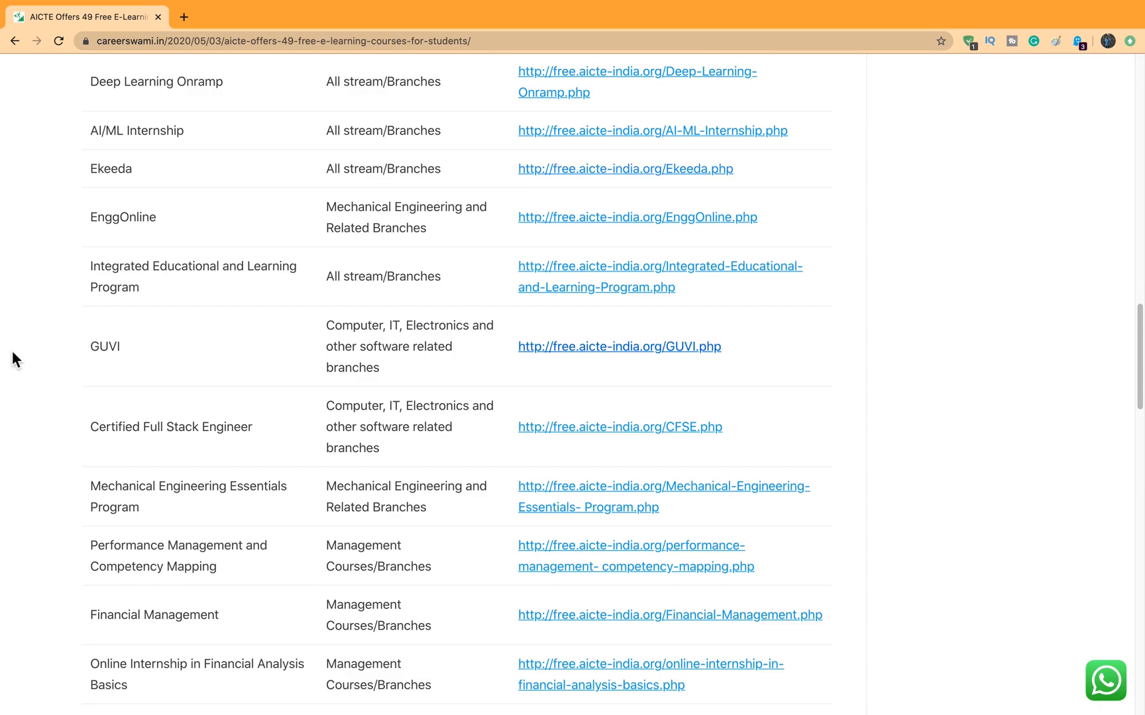
scroll("down", 3)
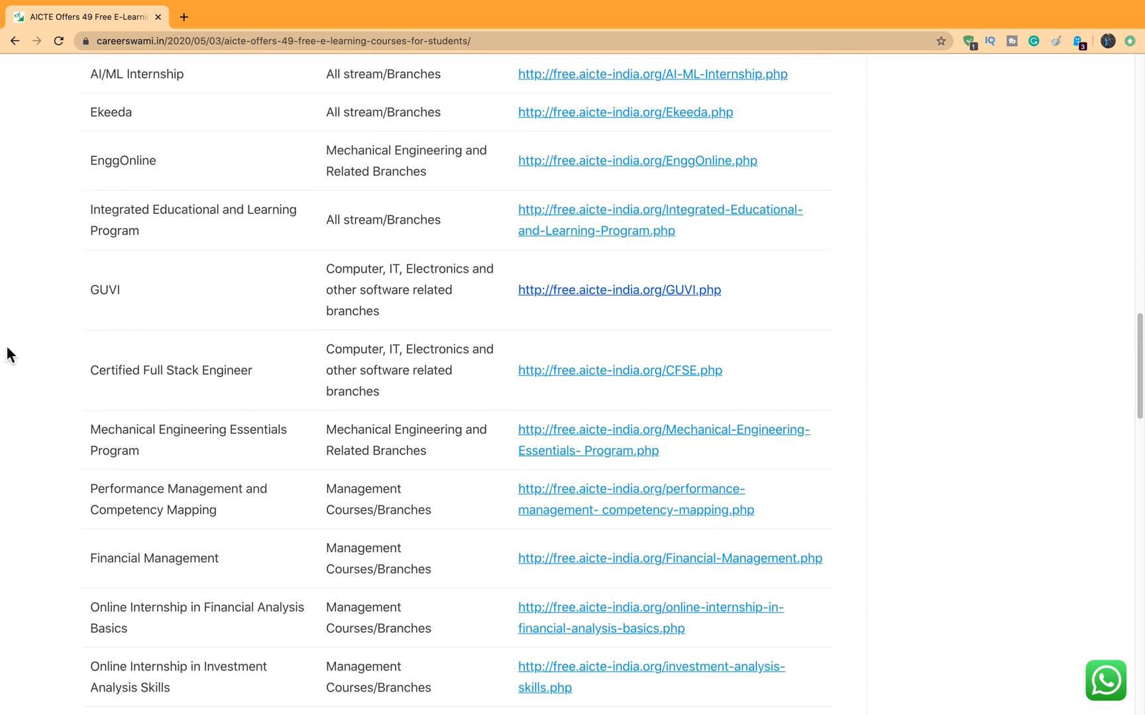
scroll("down", 3)
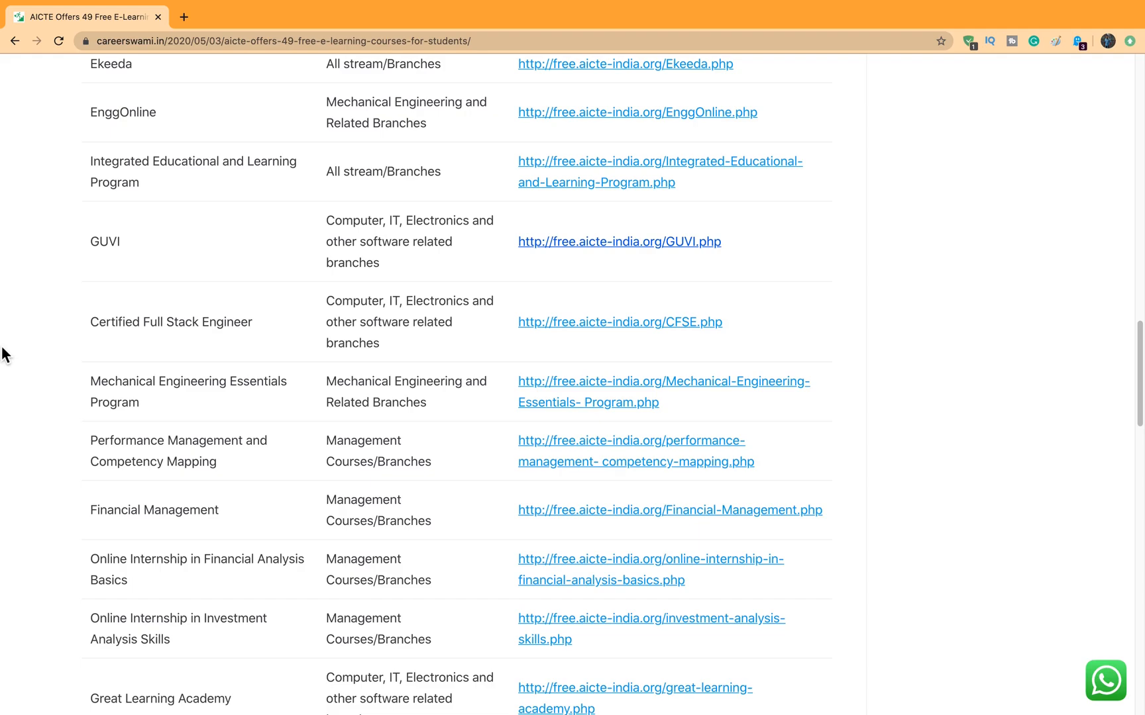
mouse_move(82, 384)
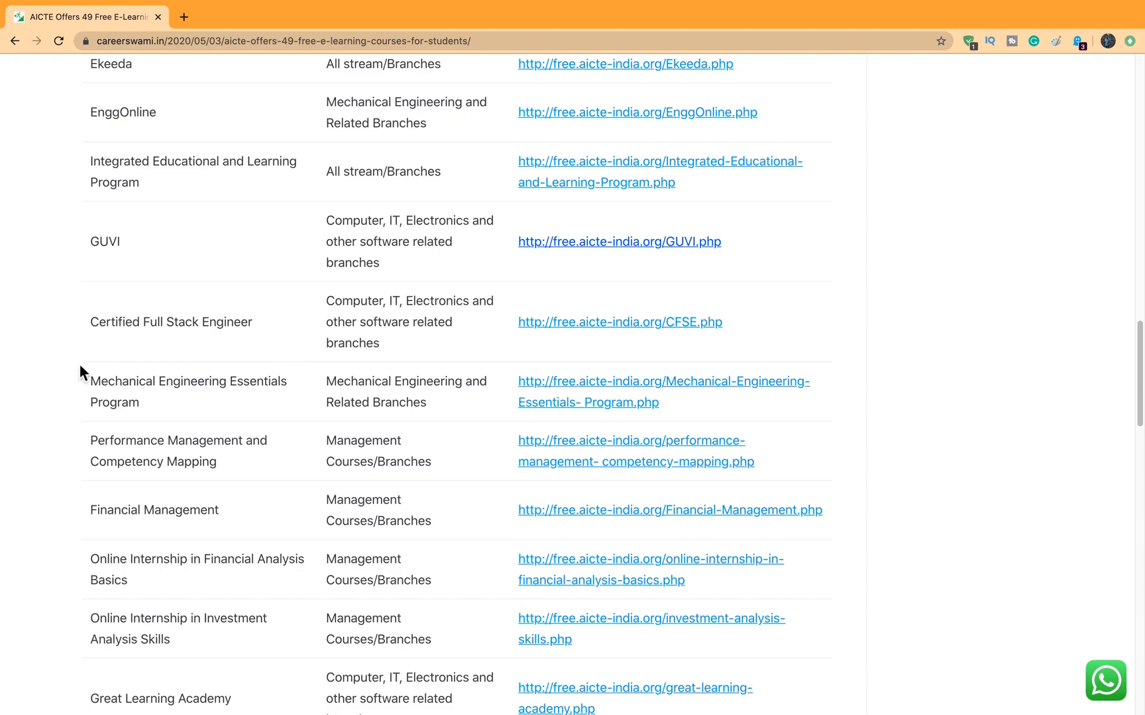
mouse_move(83, 383)
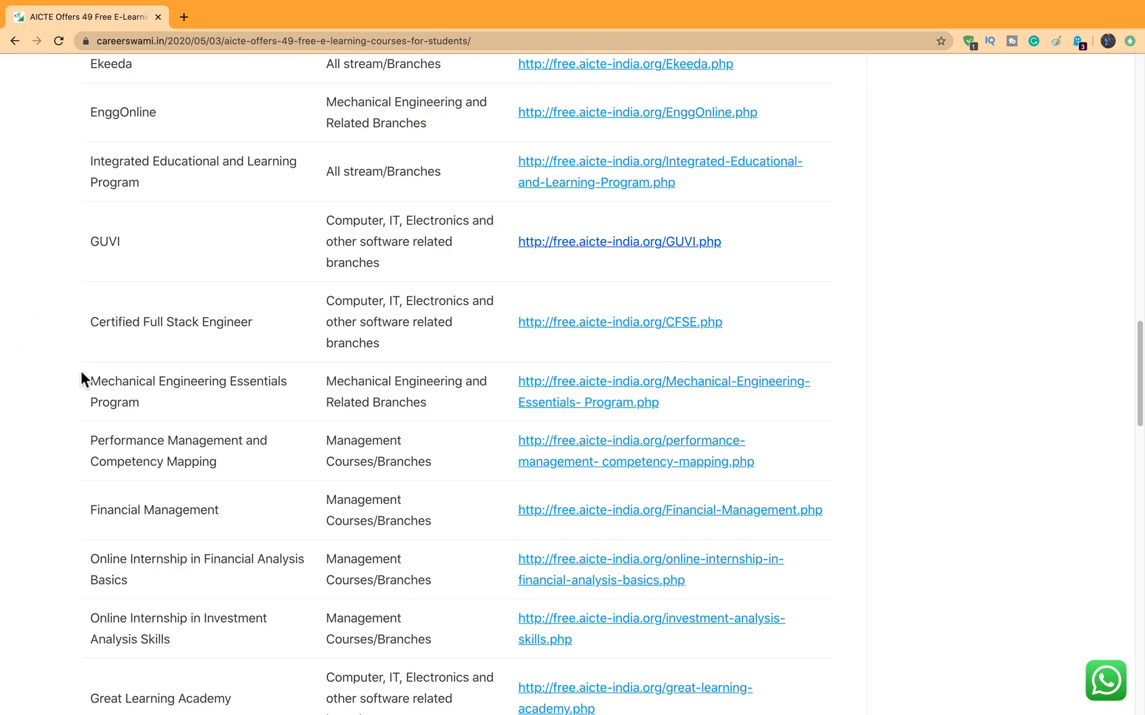
mouse_move(77, 343)
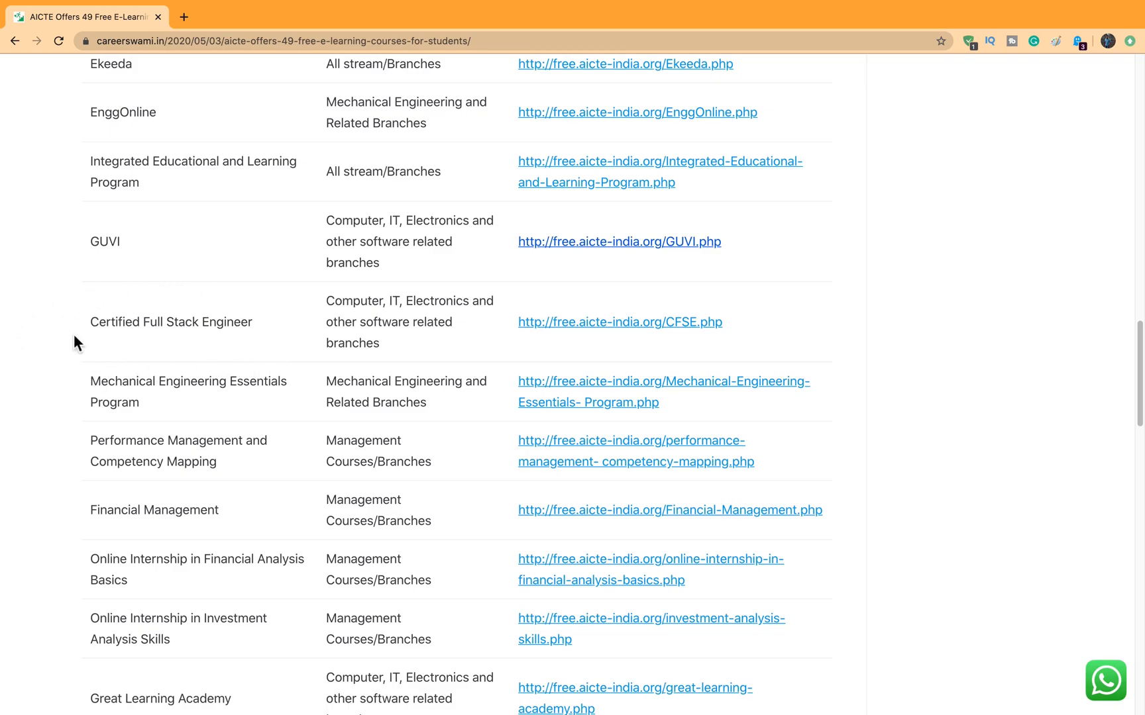
Continue to the Virtual Robotics Toolkit and CAD using Autodesk Inventor rows.
scroll("down", 3)
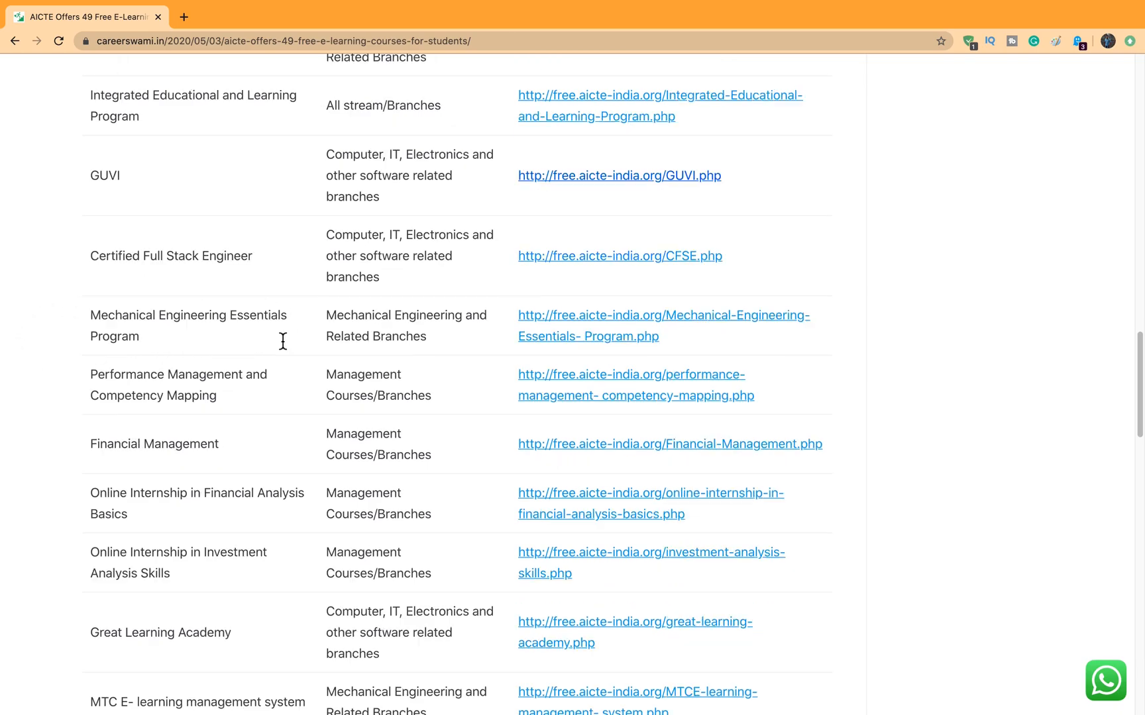
mouse_move(285, 347)
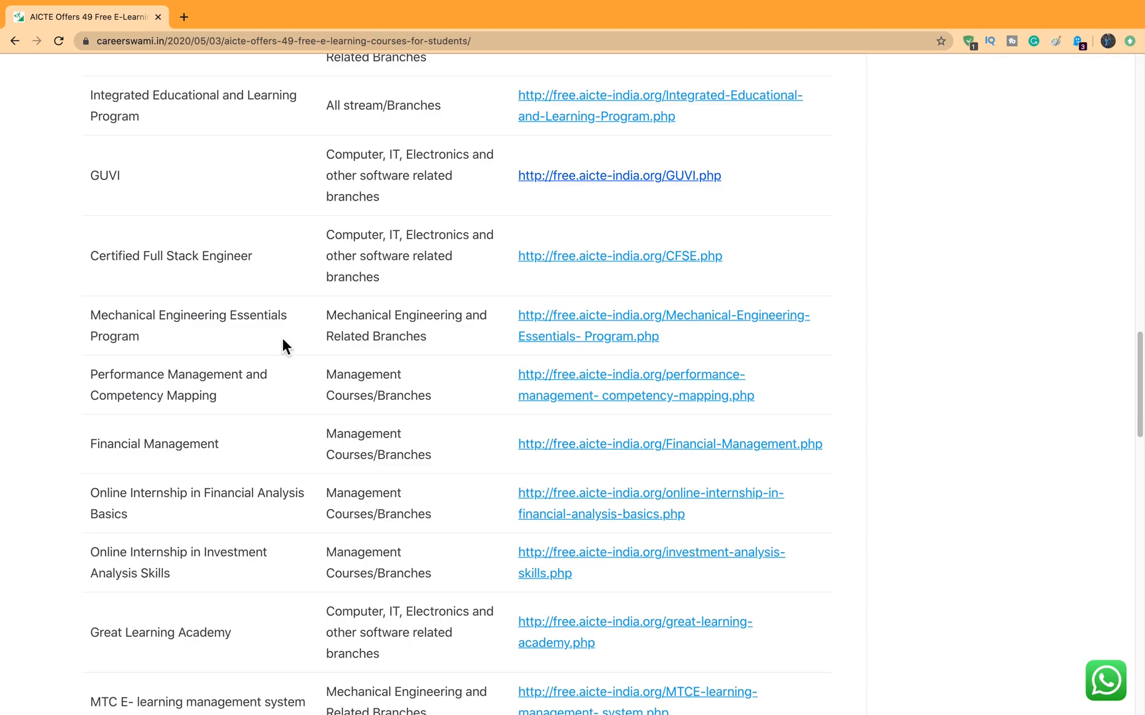
scroll("down", 3)
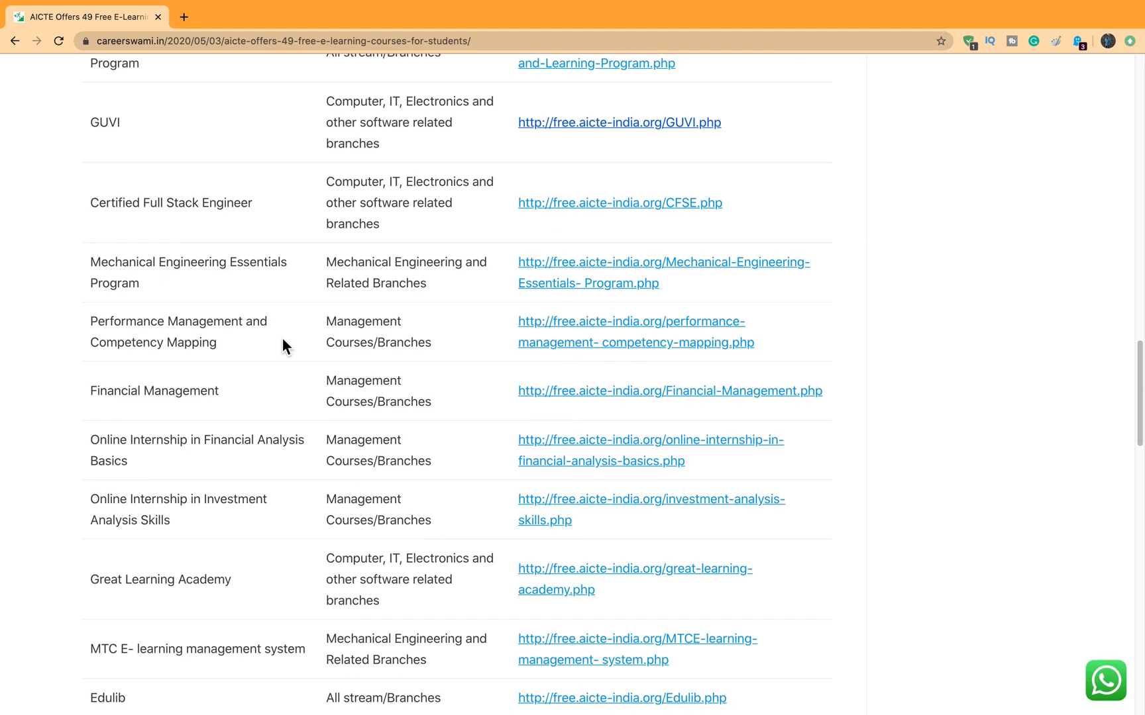
mouse_move(292, 342)
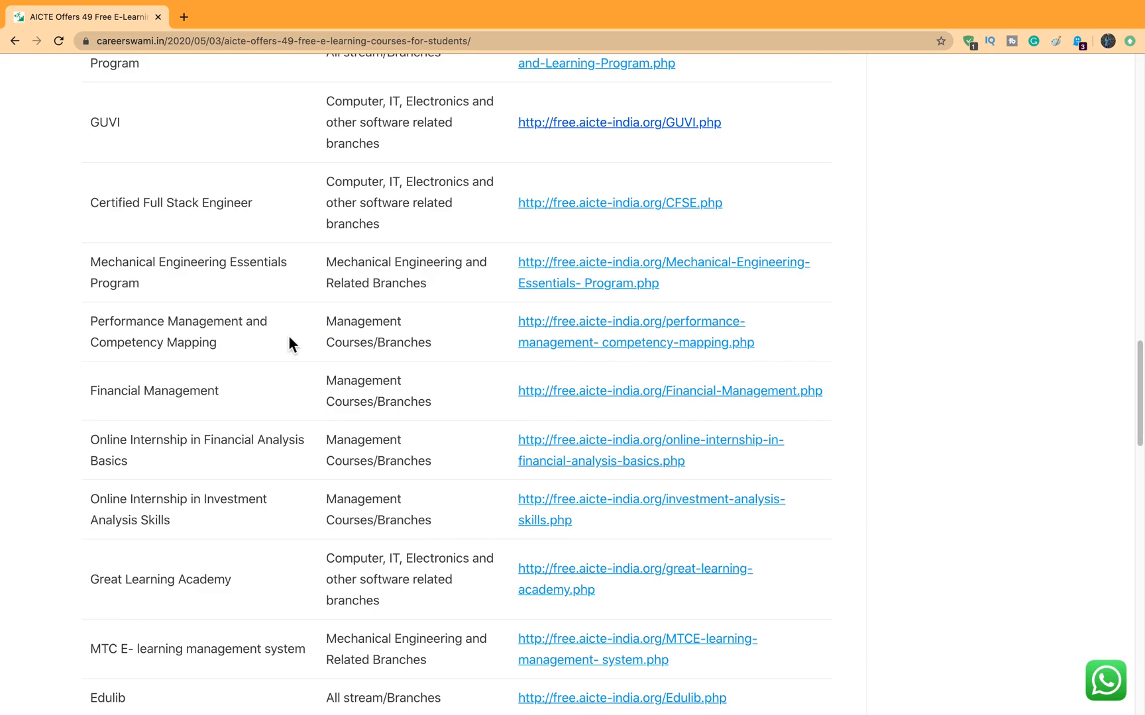
scroll("down", 3)
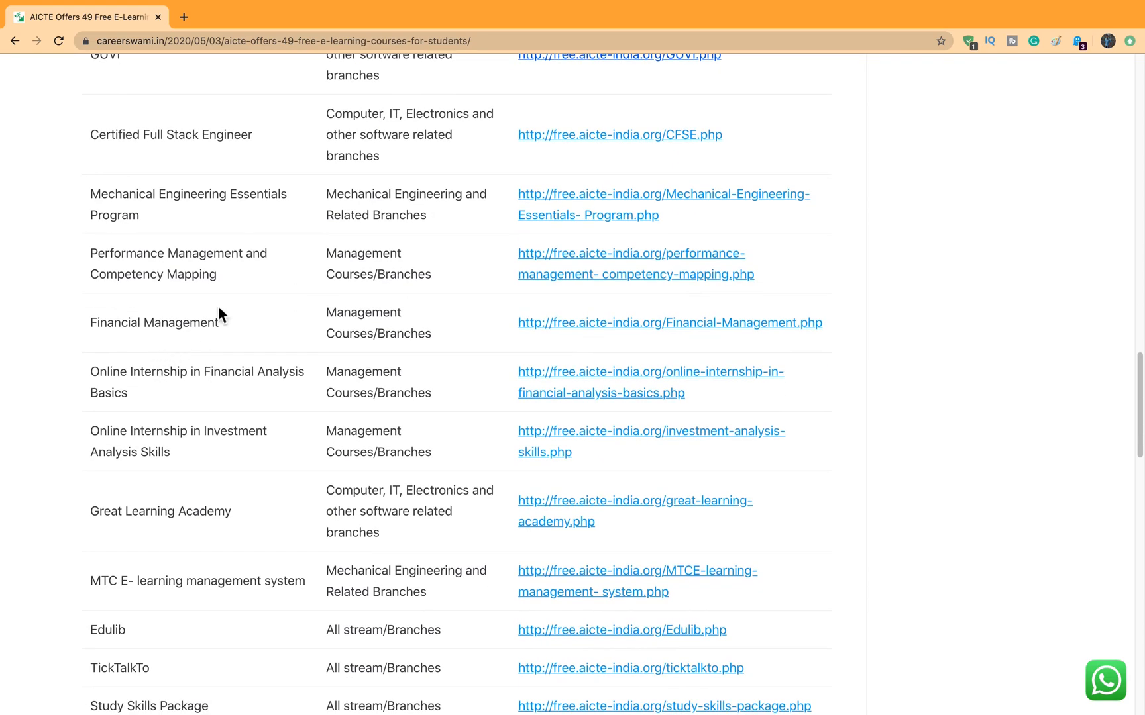
scroll("down", 3)
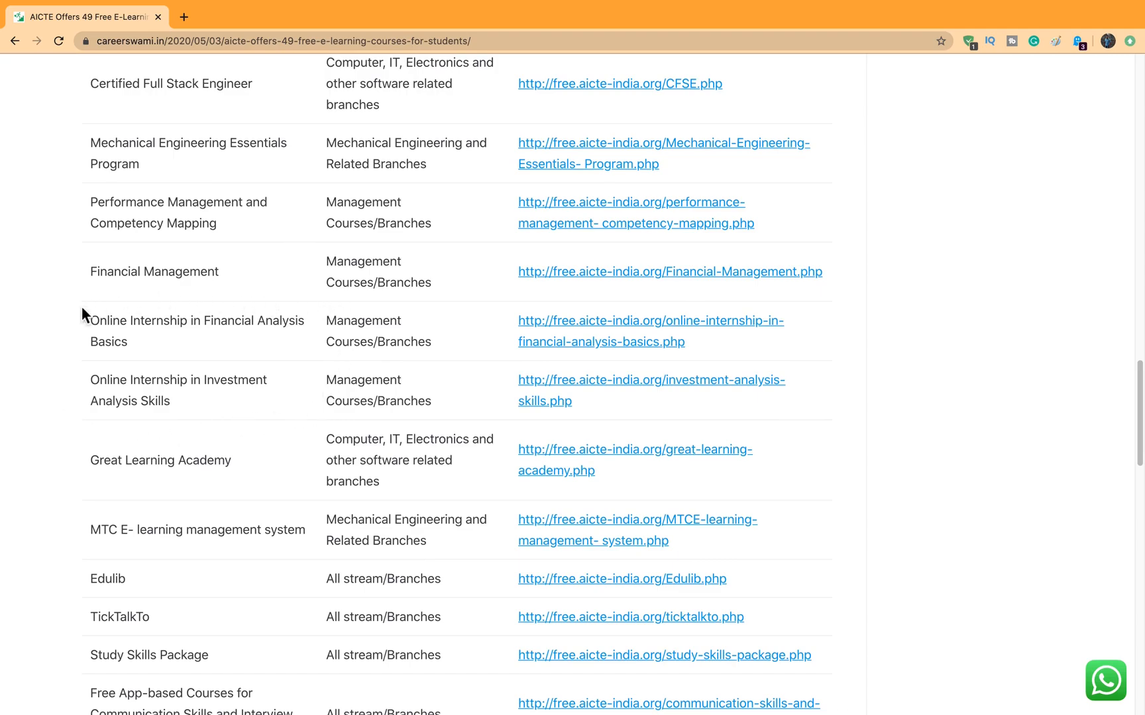
mouse_move(63, 334)
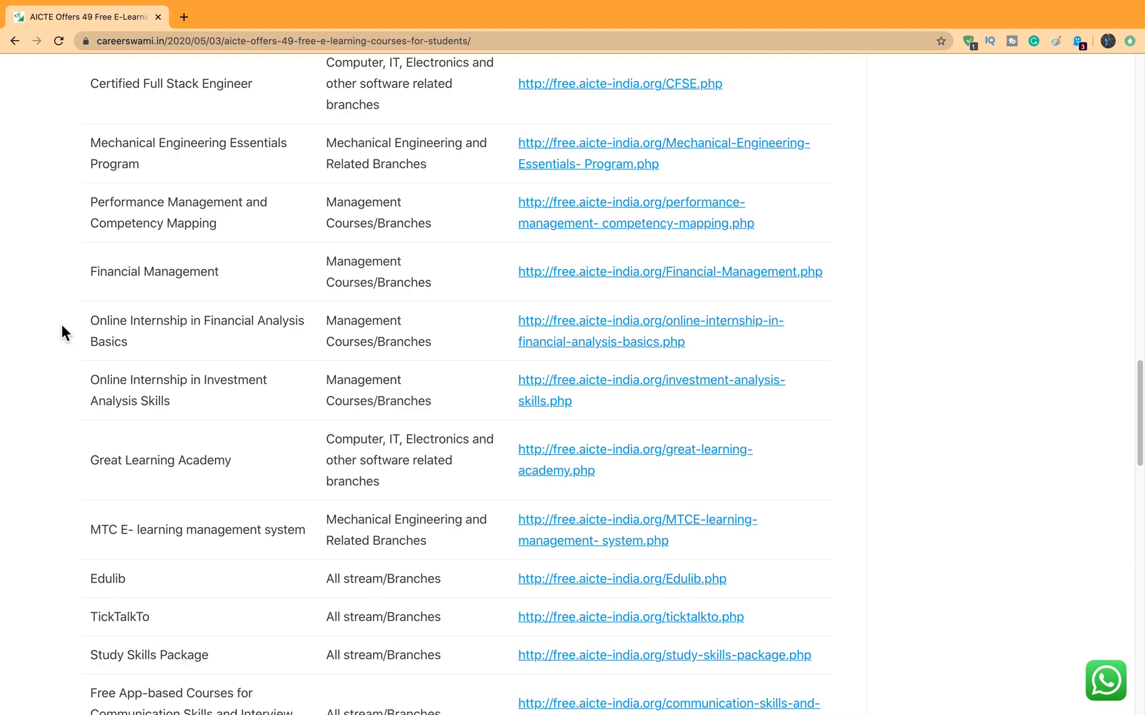
mouse_move(70, 326)
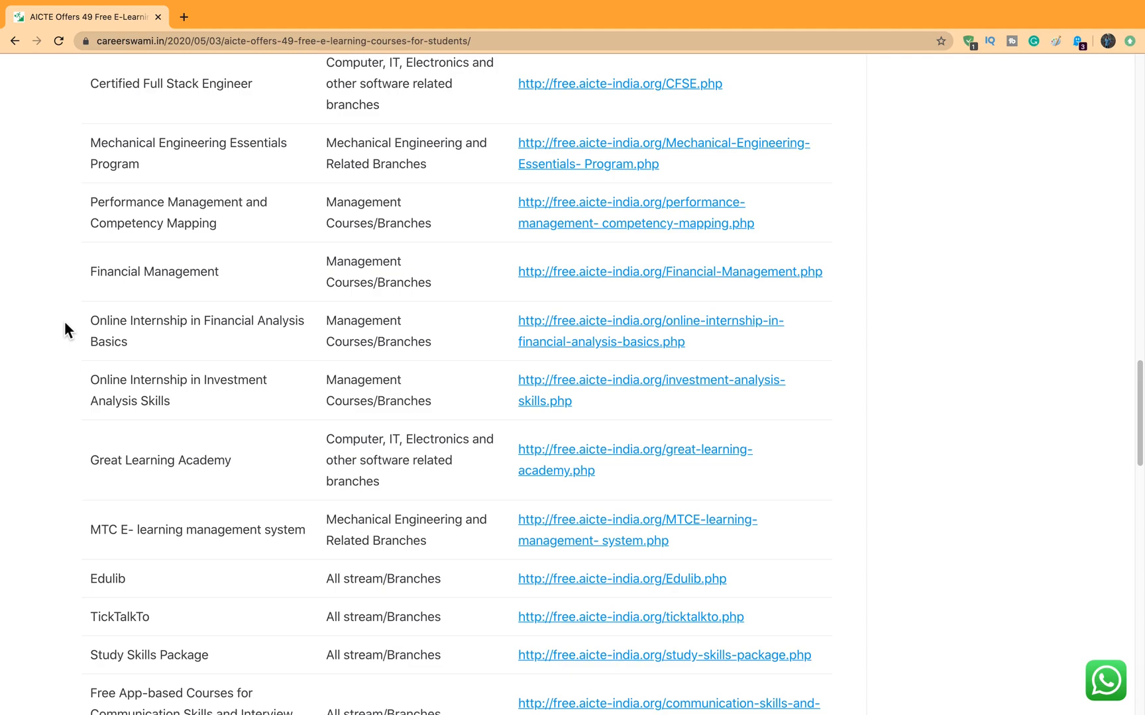
mouse_move(60, 326)
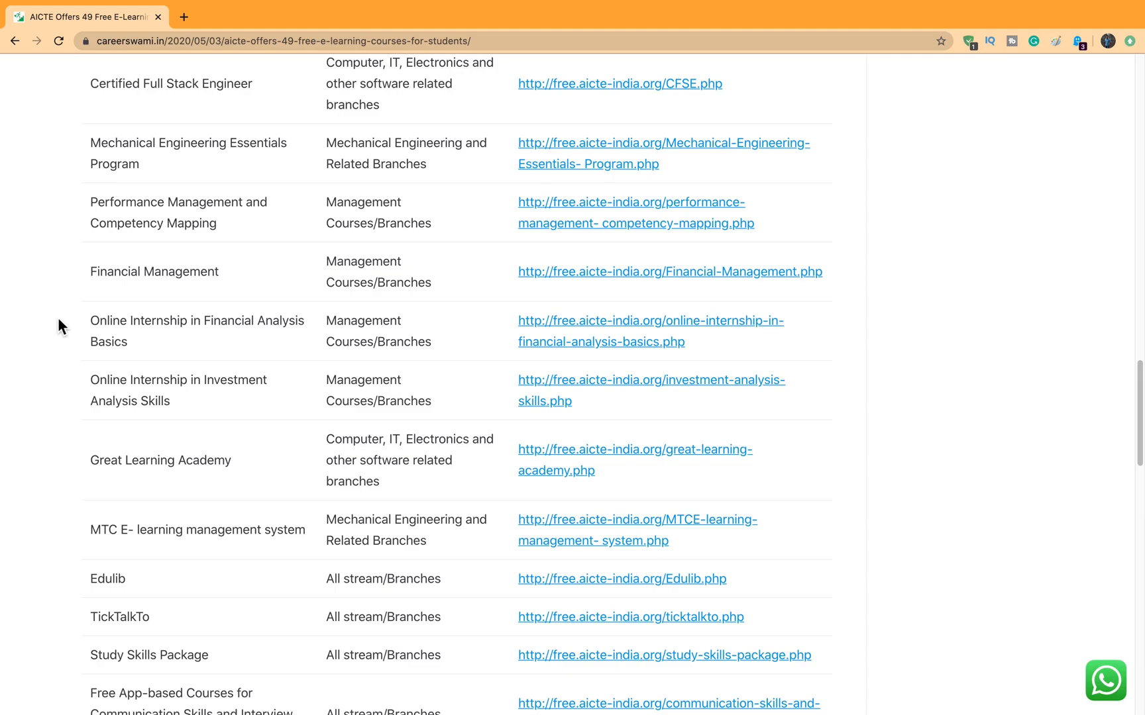
scroll("down", 3)
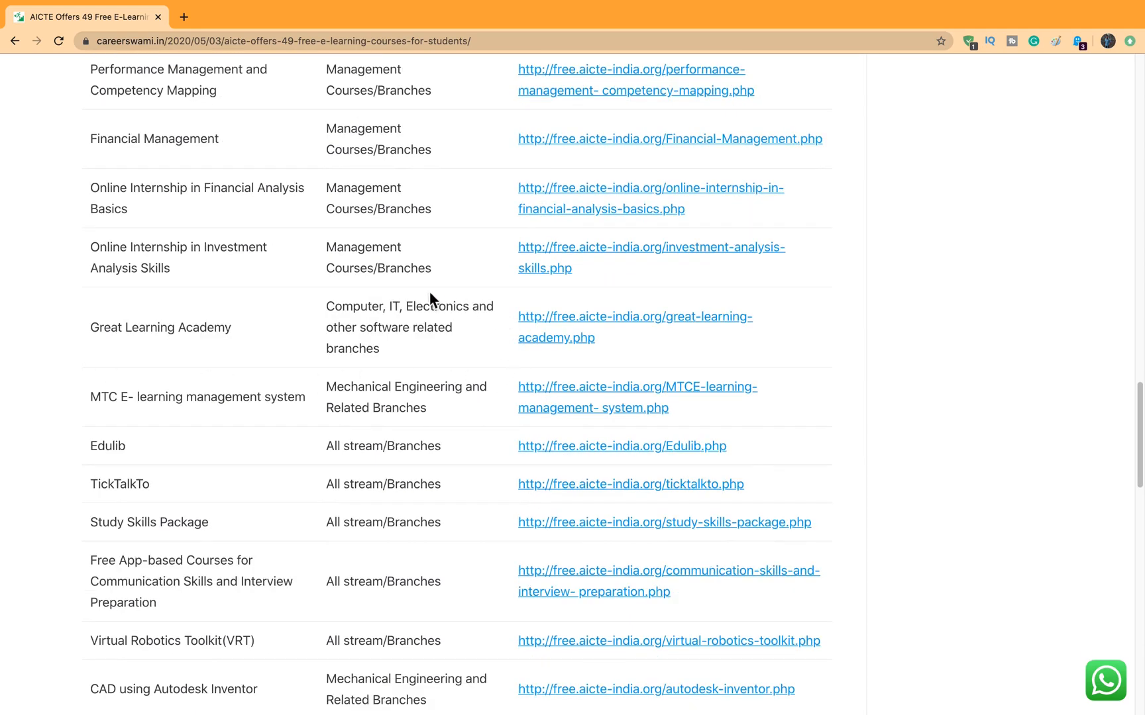
Read further down the course table beyond the CAD using Autodesk Inventor row.
scroll("down", 3)
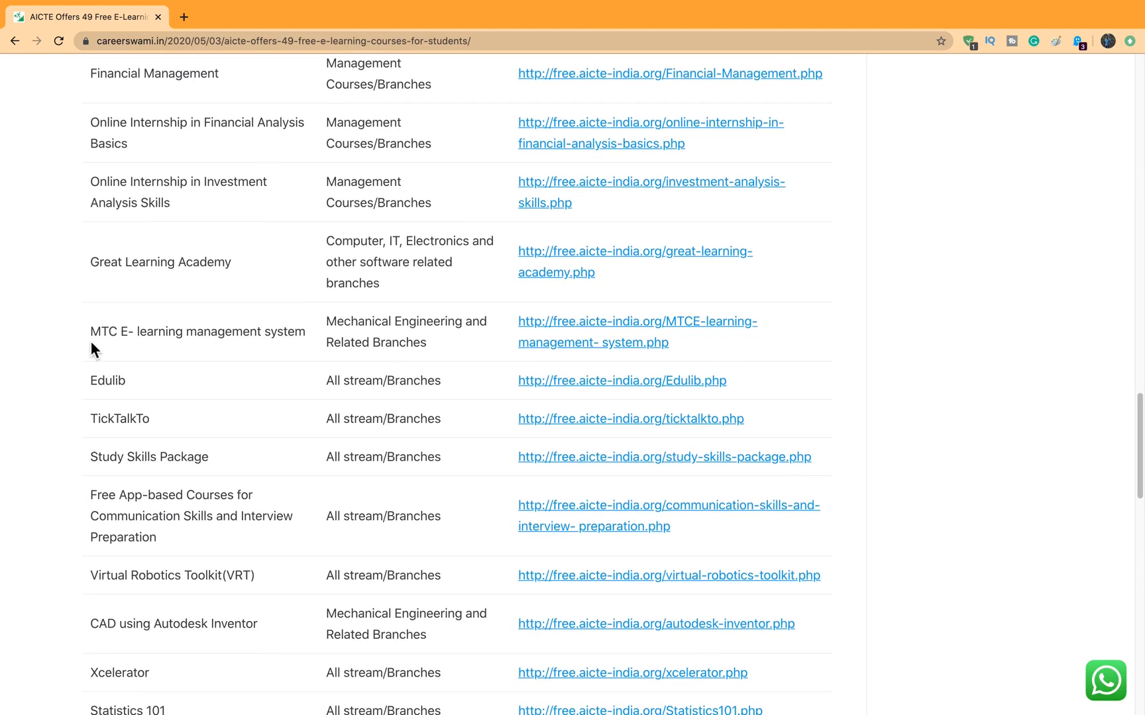
scroll("down", 3)
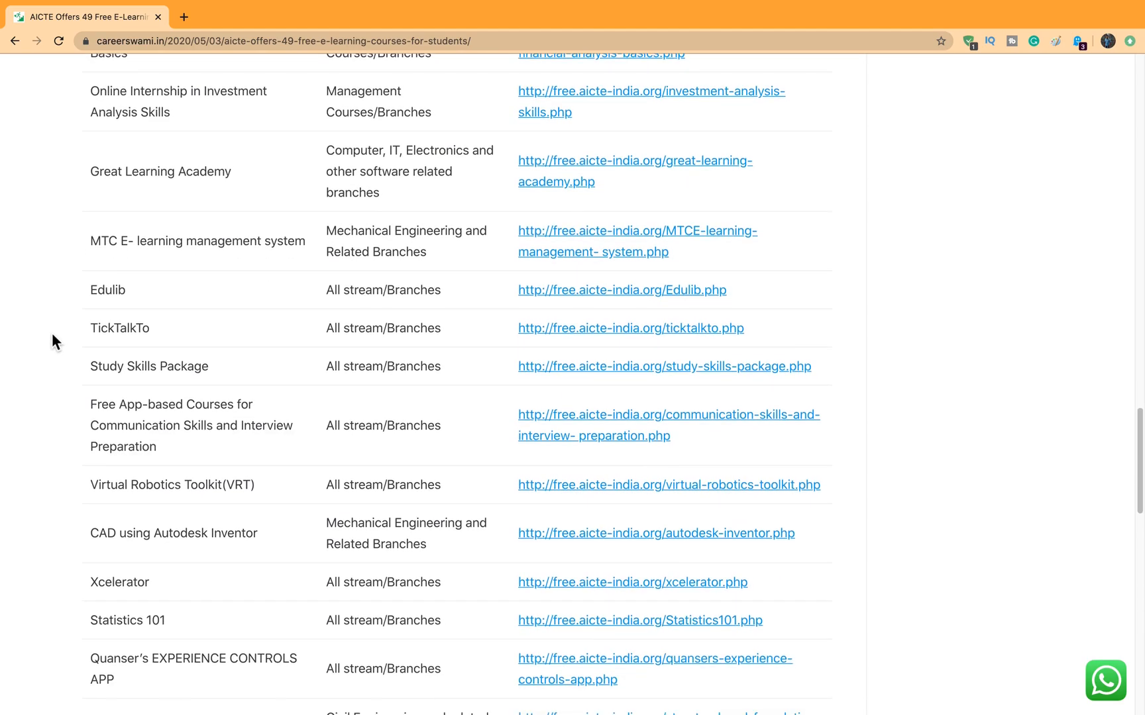
mouse_move(117, 291)
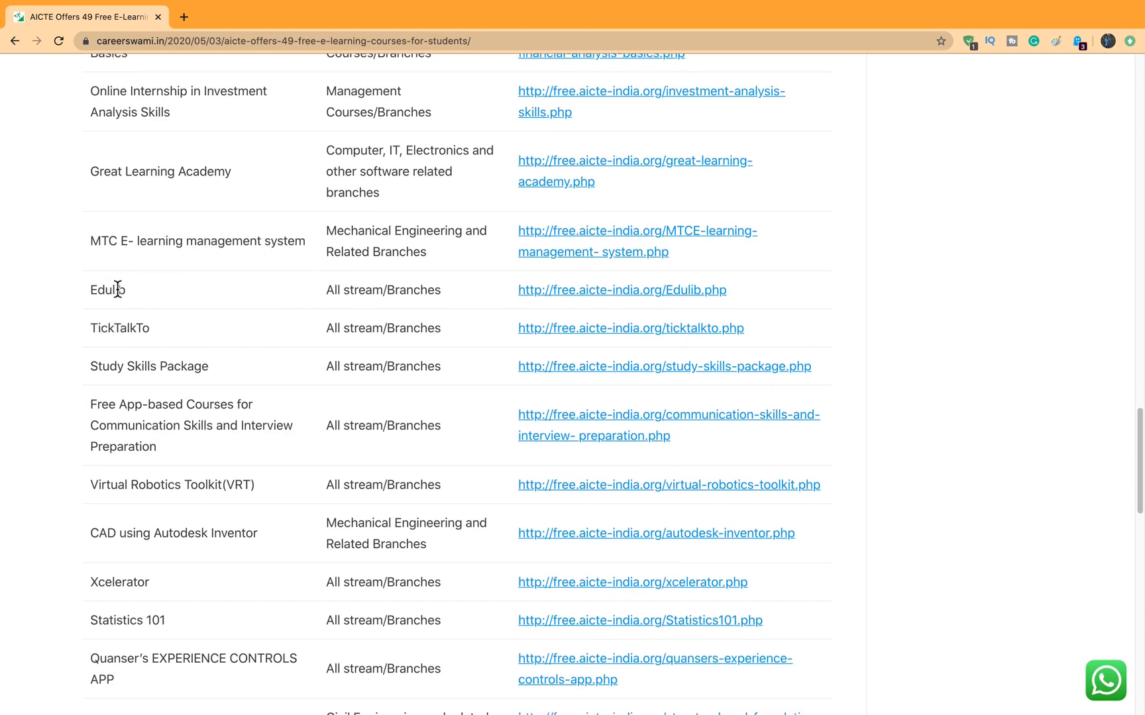
scroll("down", 3)
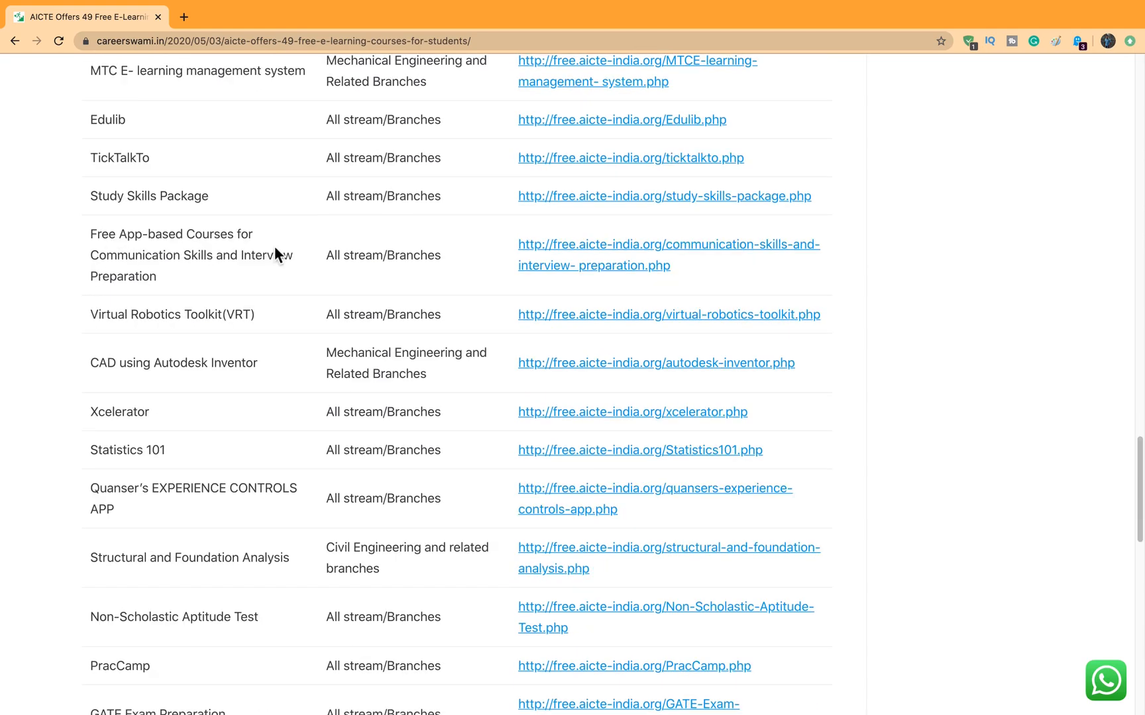
scroll("down", 3)
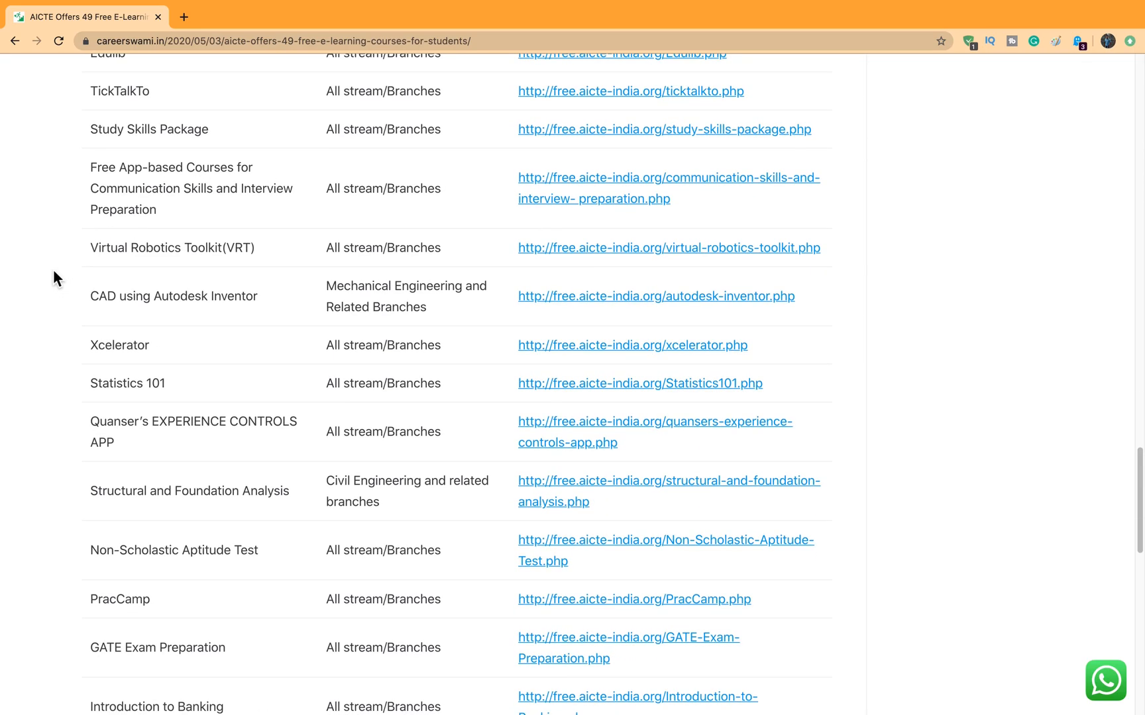
scroll("down", 3)
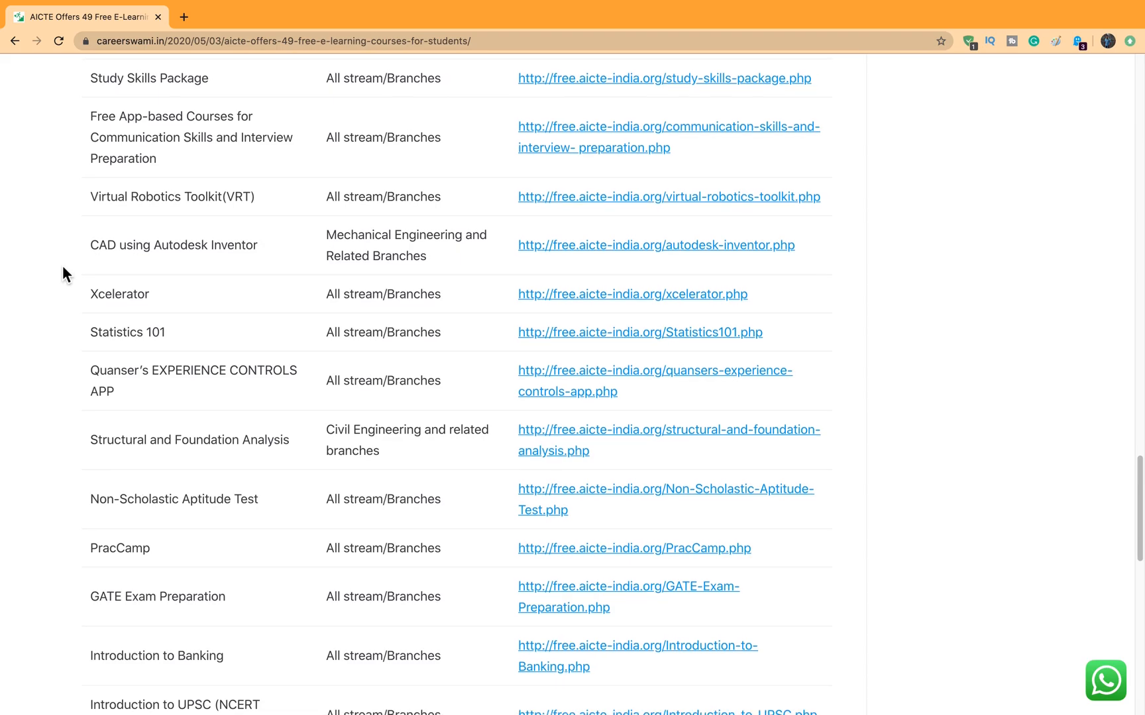
Reach the table's final row, Emona Remote Lab Experiments in Electronics and Telecommunications.
scroll("down", 3)
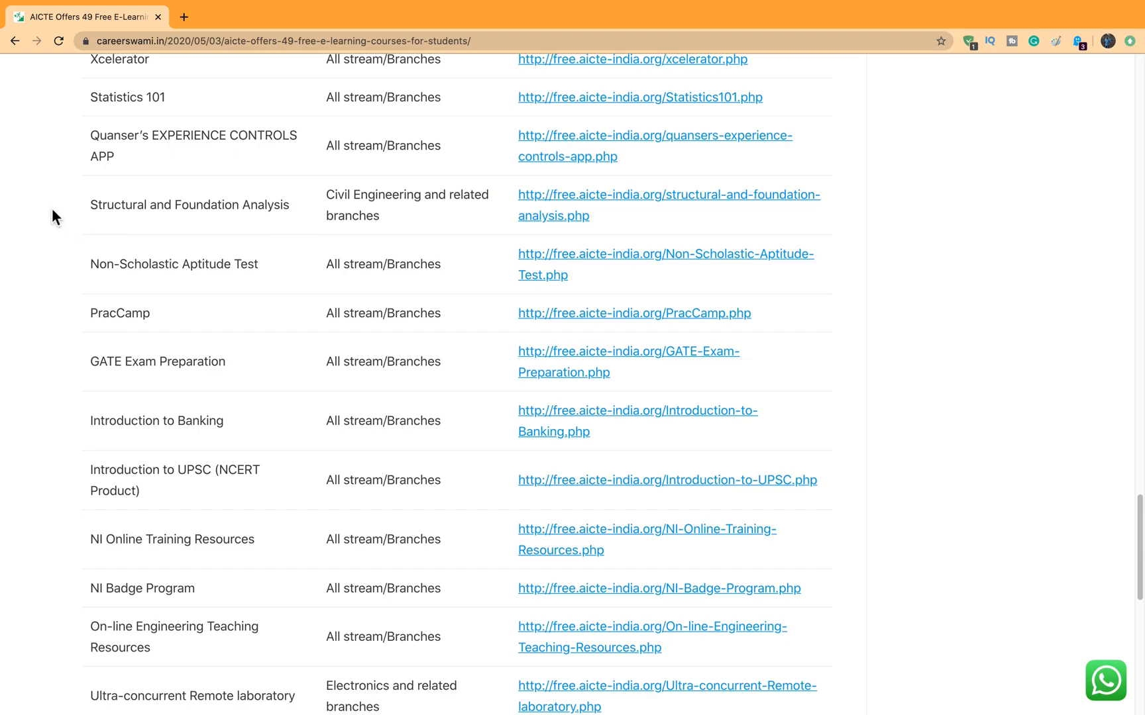
scroll("down", 3)
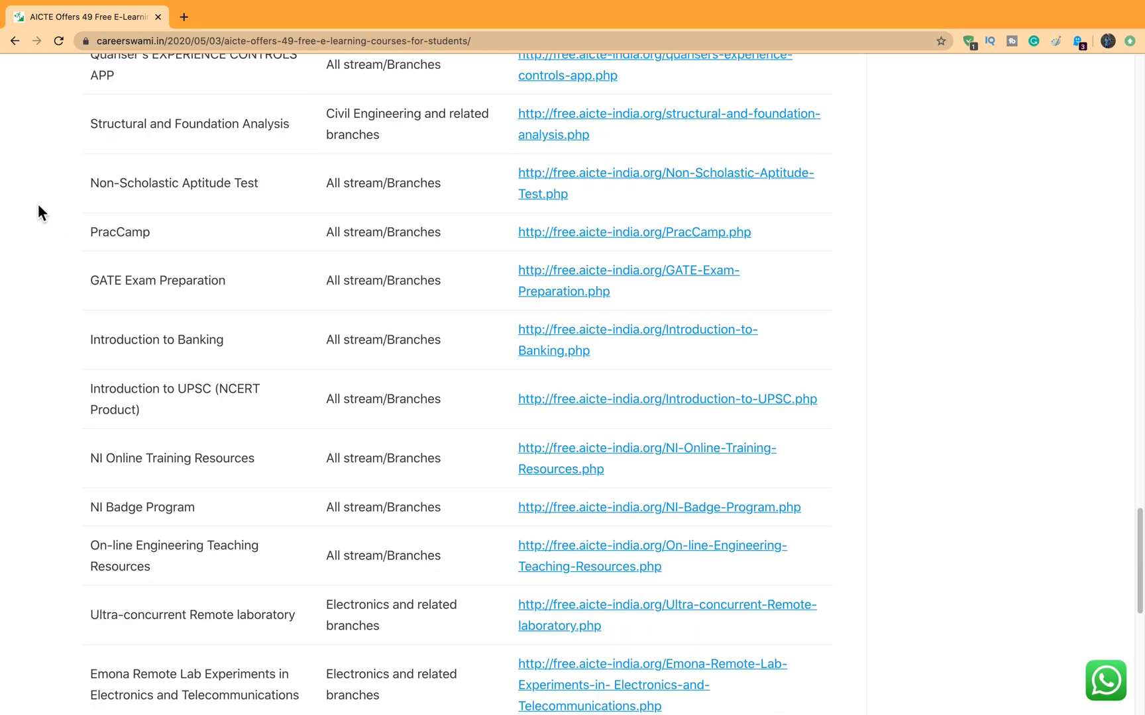
scroll("down", 3)
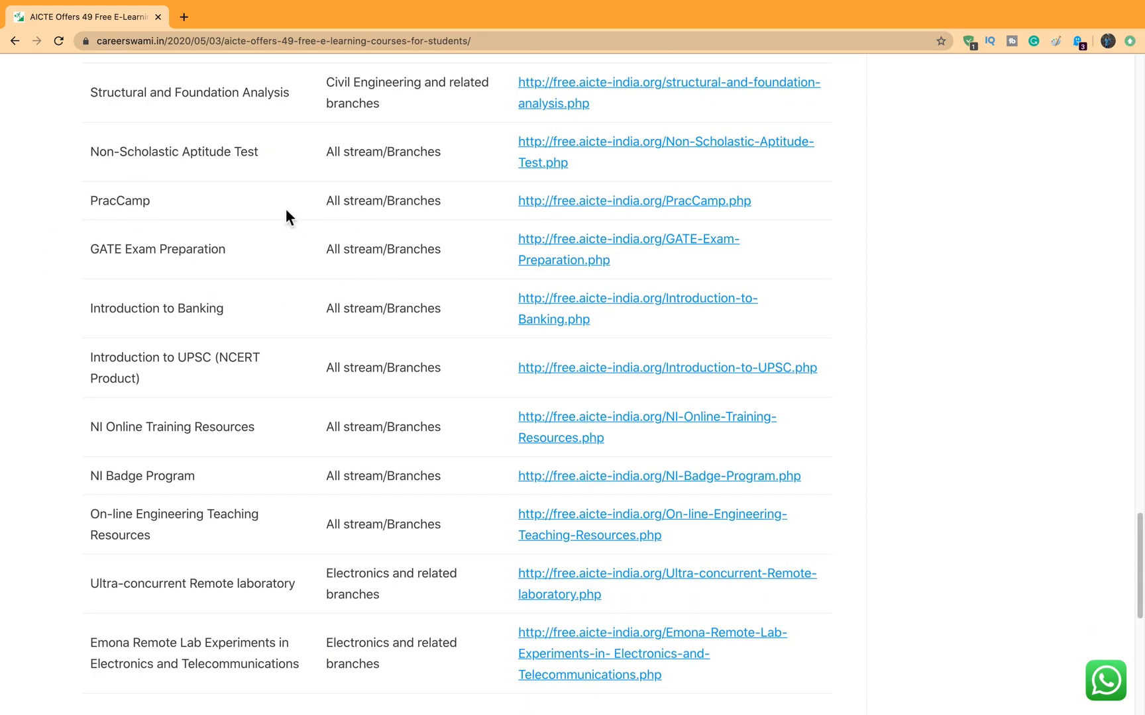
mouse_move(122, 224)
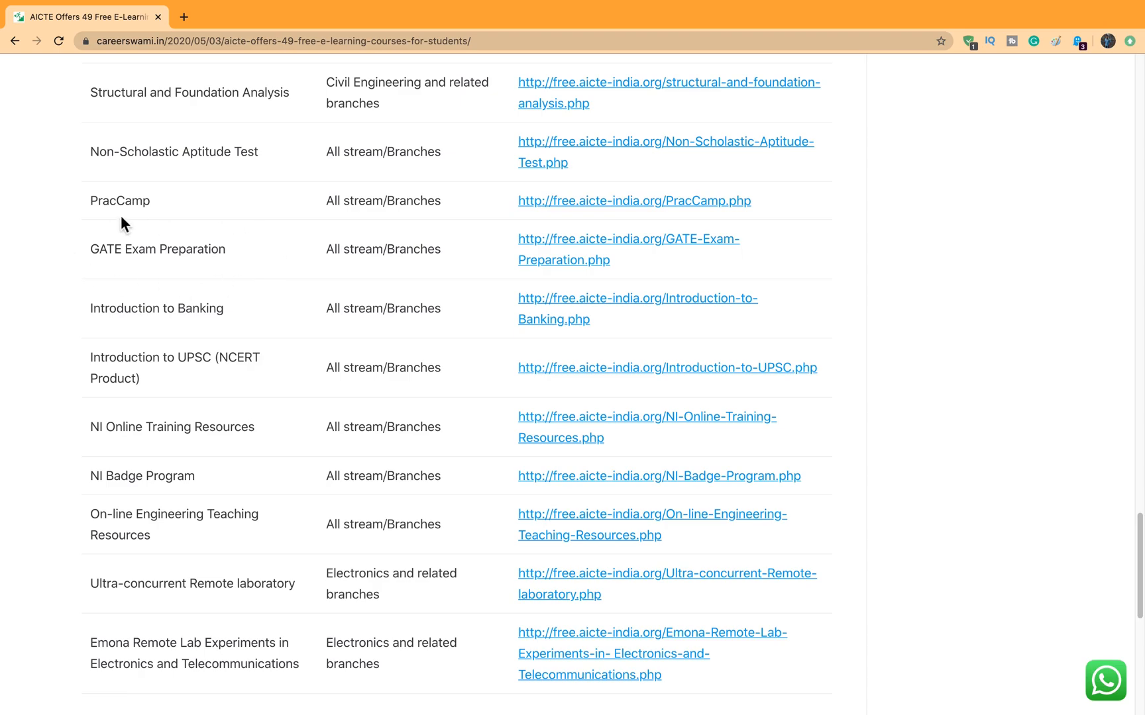
scroll("down", 3)
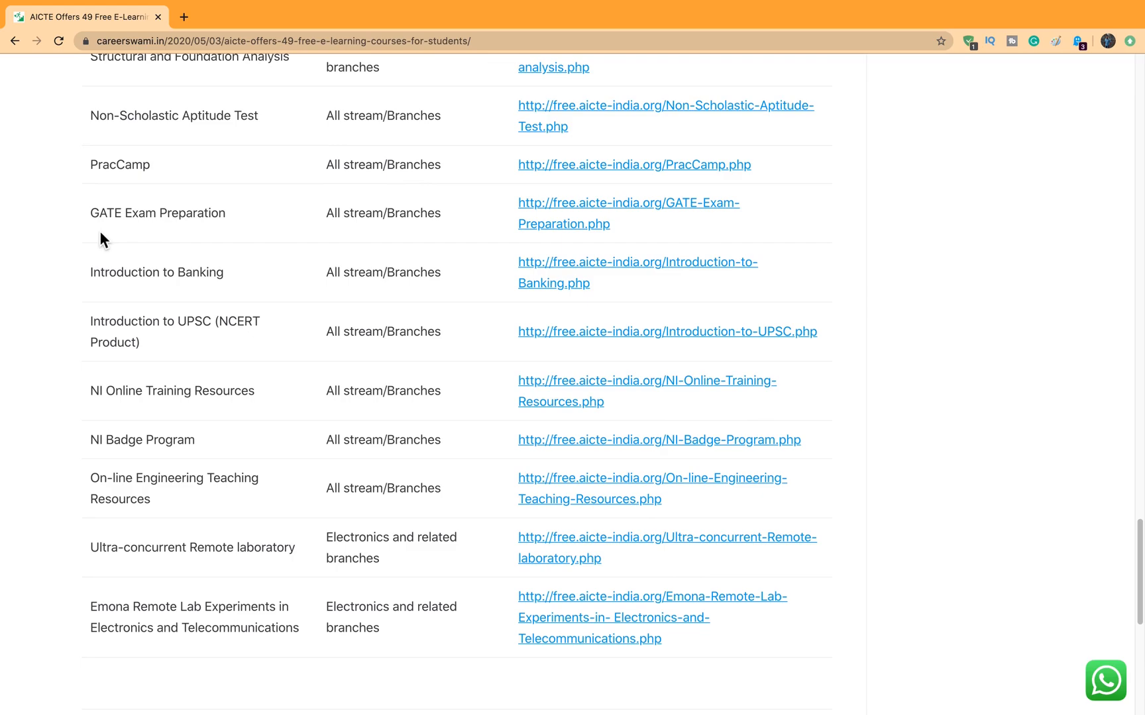
mouse_move(30, 207)
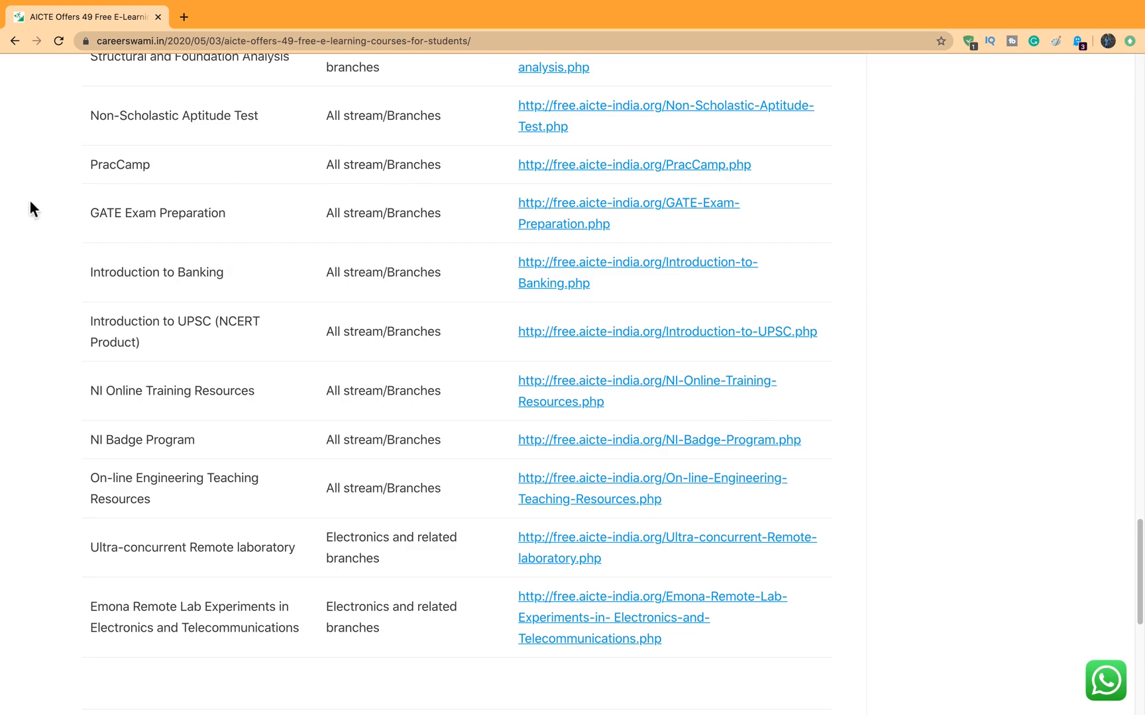
scroll("down", 3)
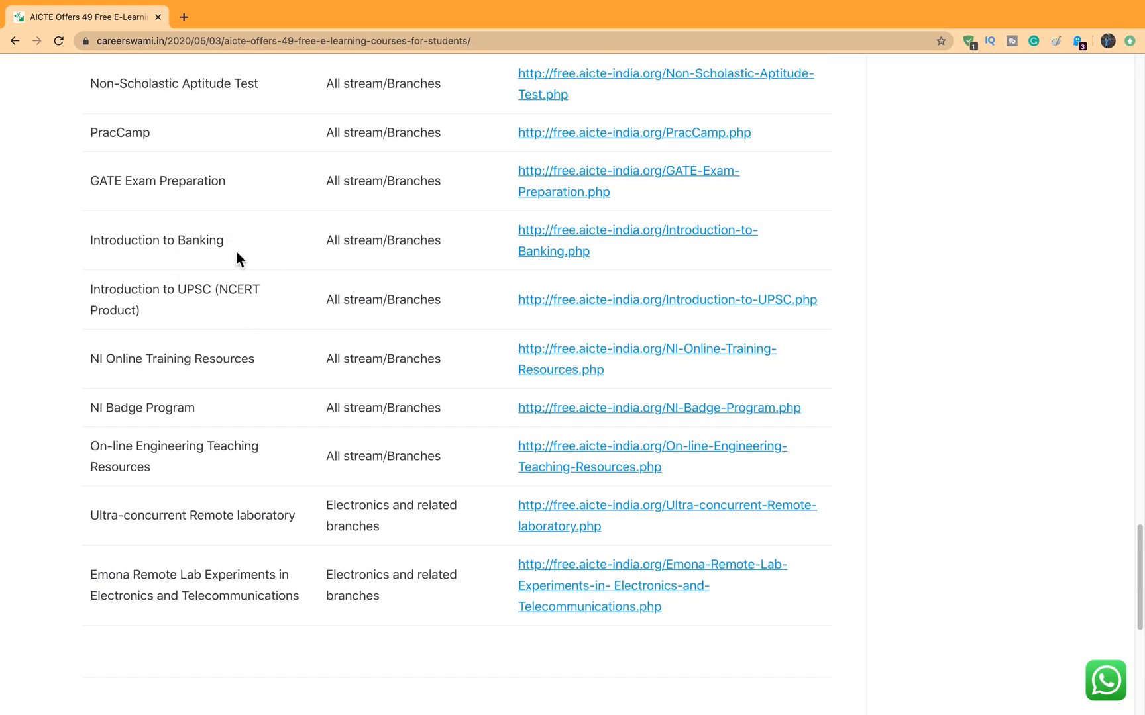
mouse_move(85, 267)
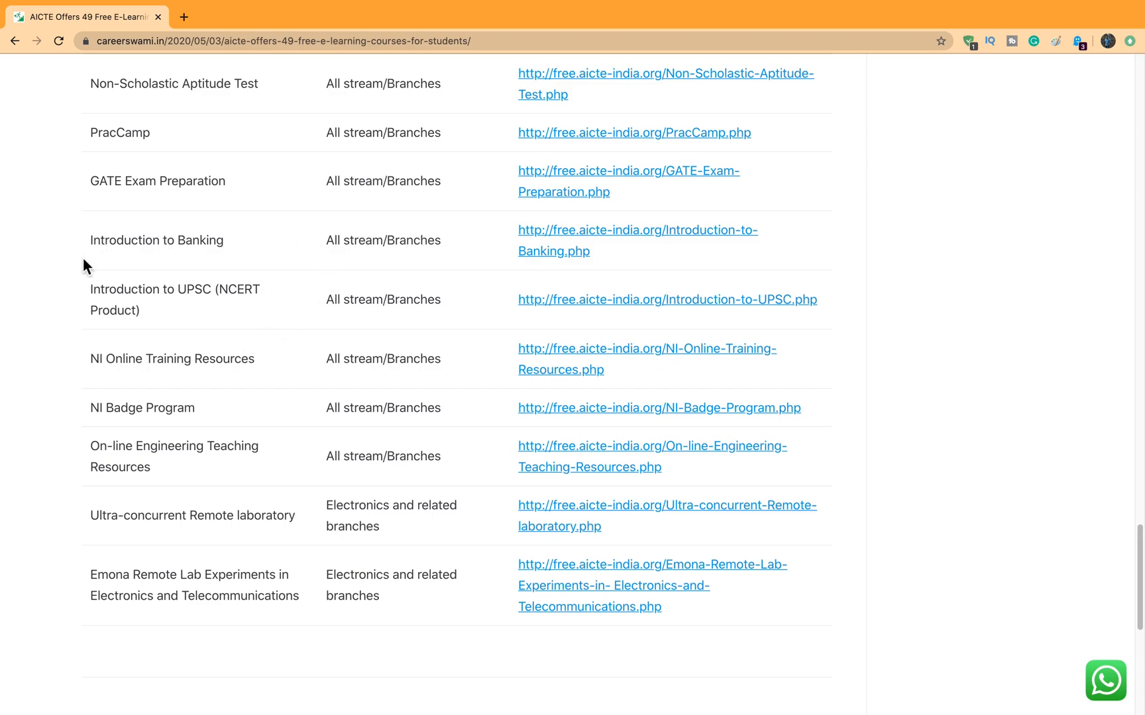
mouse_move(28, 264)
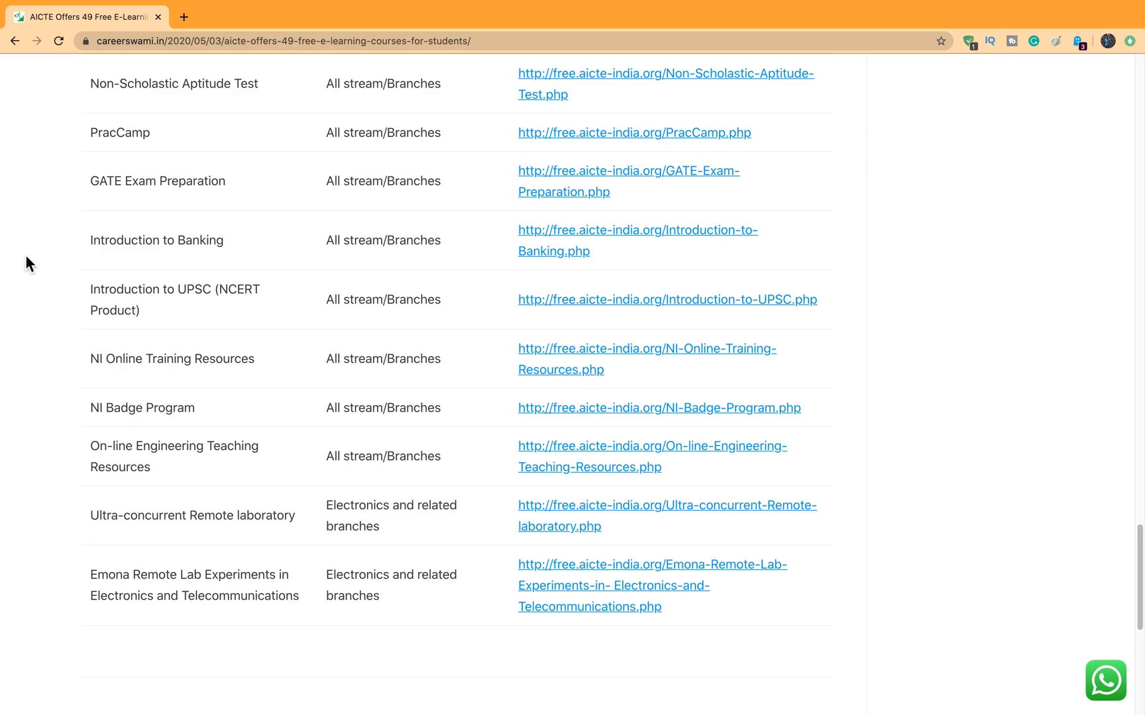
Go past the table to the Leave a Reply form, then head back up into the course rows.
scroll("down", 3)
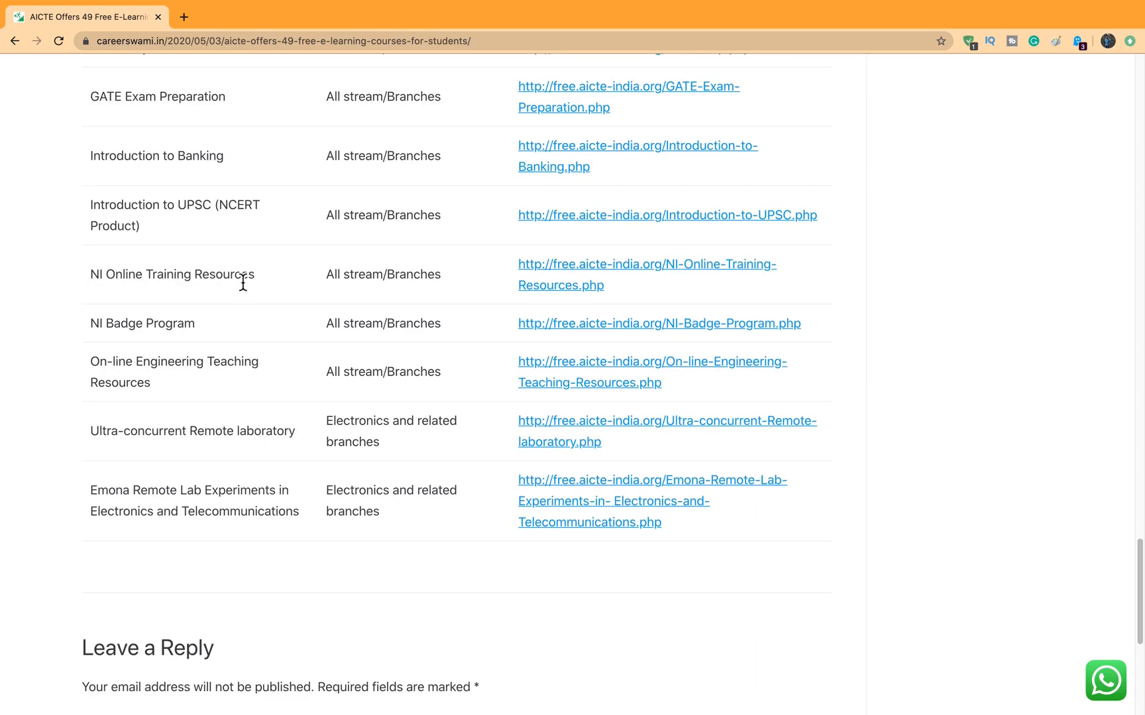
mouse_move(374, 384)
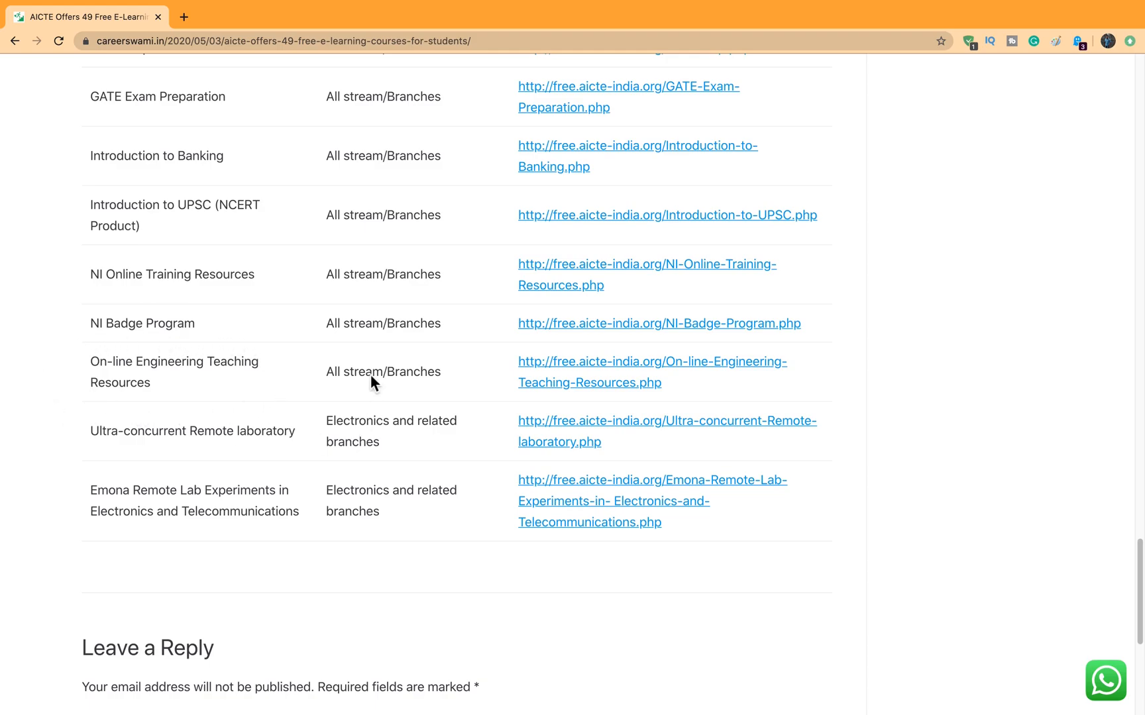
scroll("down", 3)
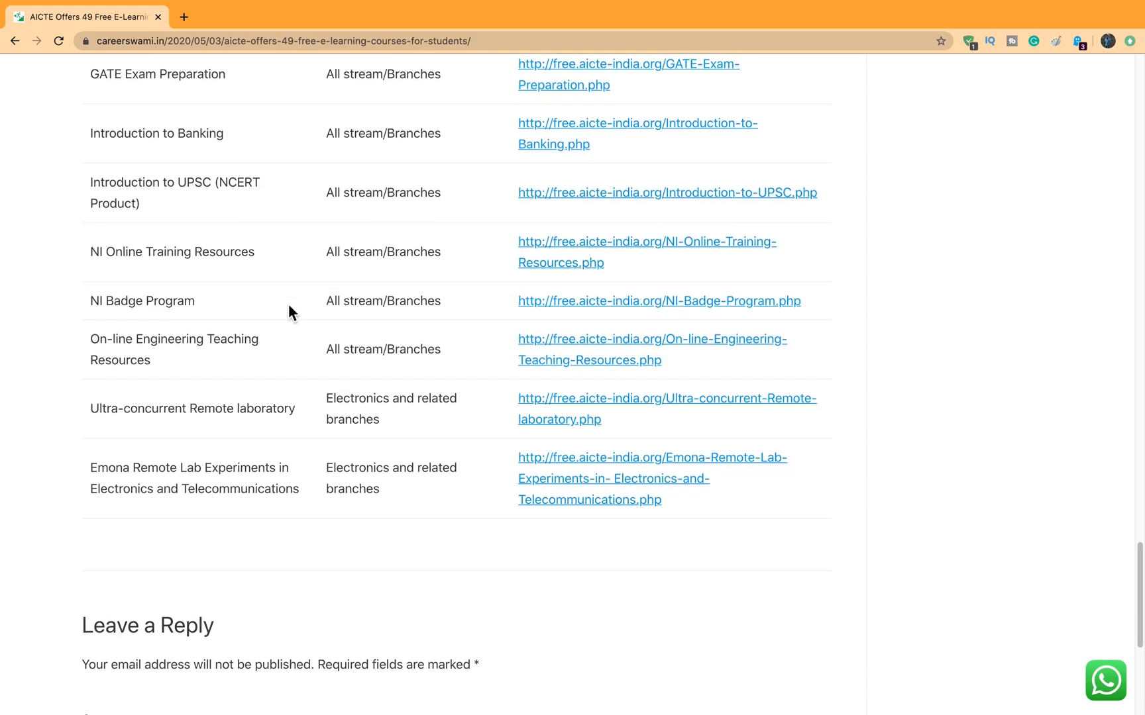
scroll("down", 3)
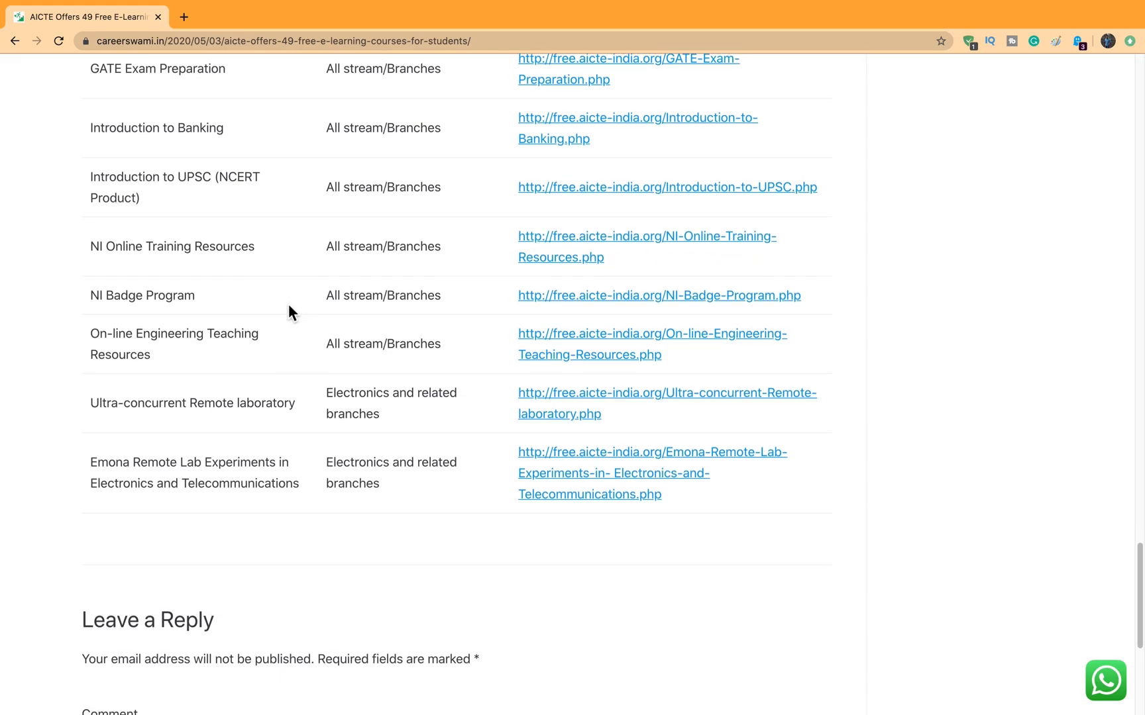
scroll("down", 3)
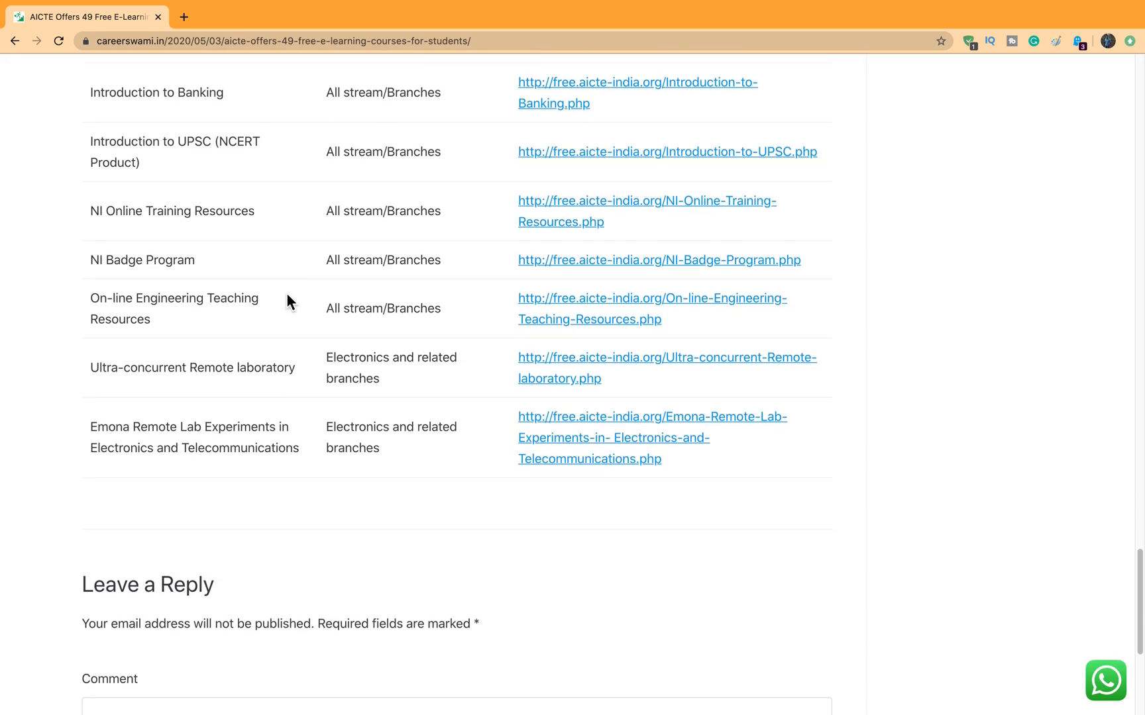
scroll("up", 3)
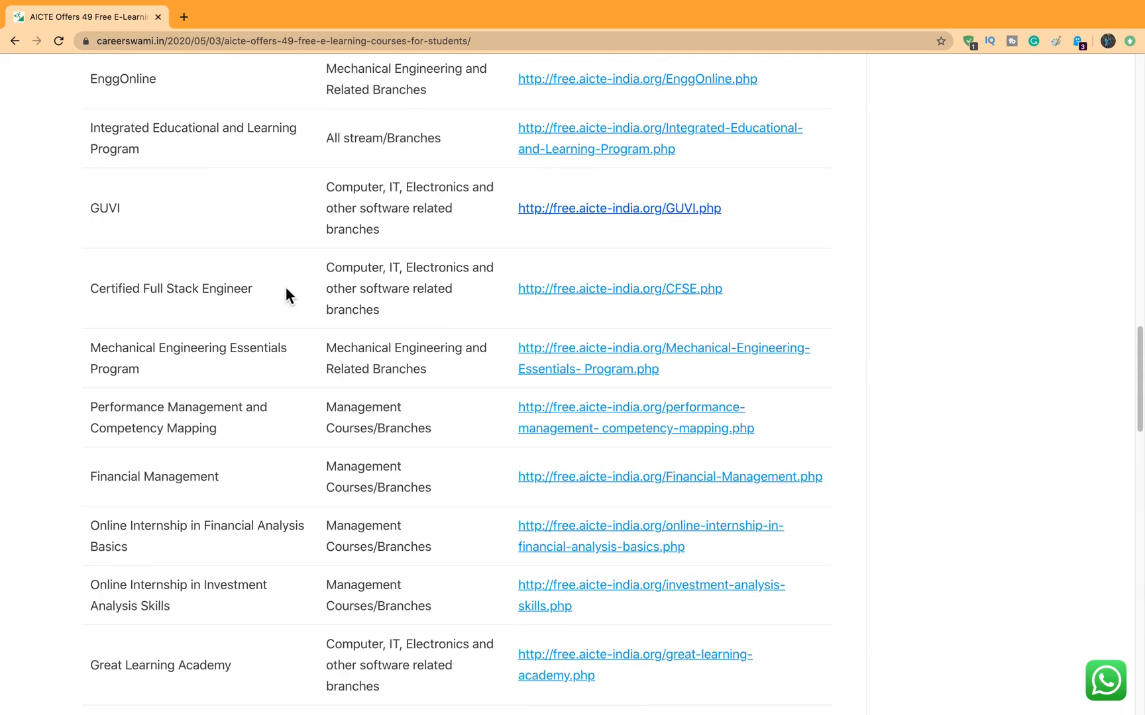
Return to the post's top showing the AICTE banner, tagline and the opening ProTeen rows.
scroll("up", 3)
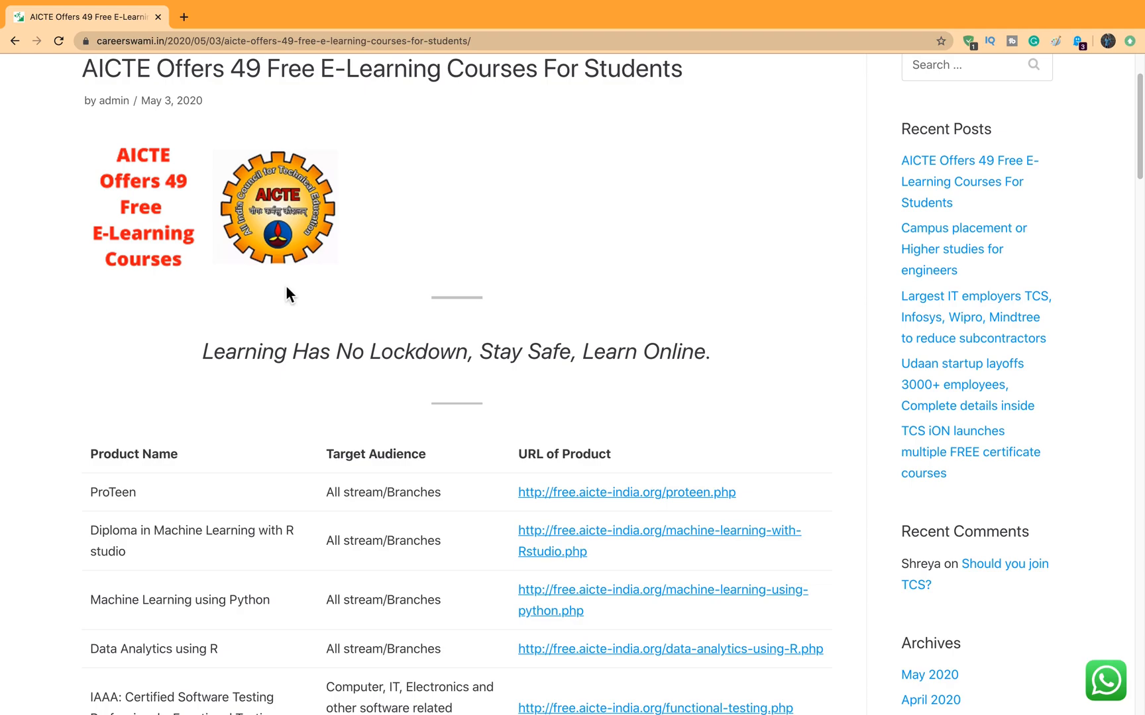
scroll("down", 3)
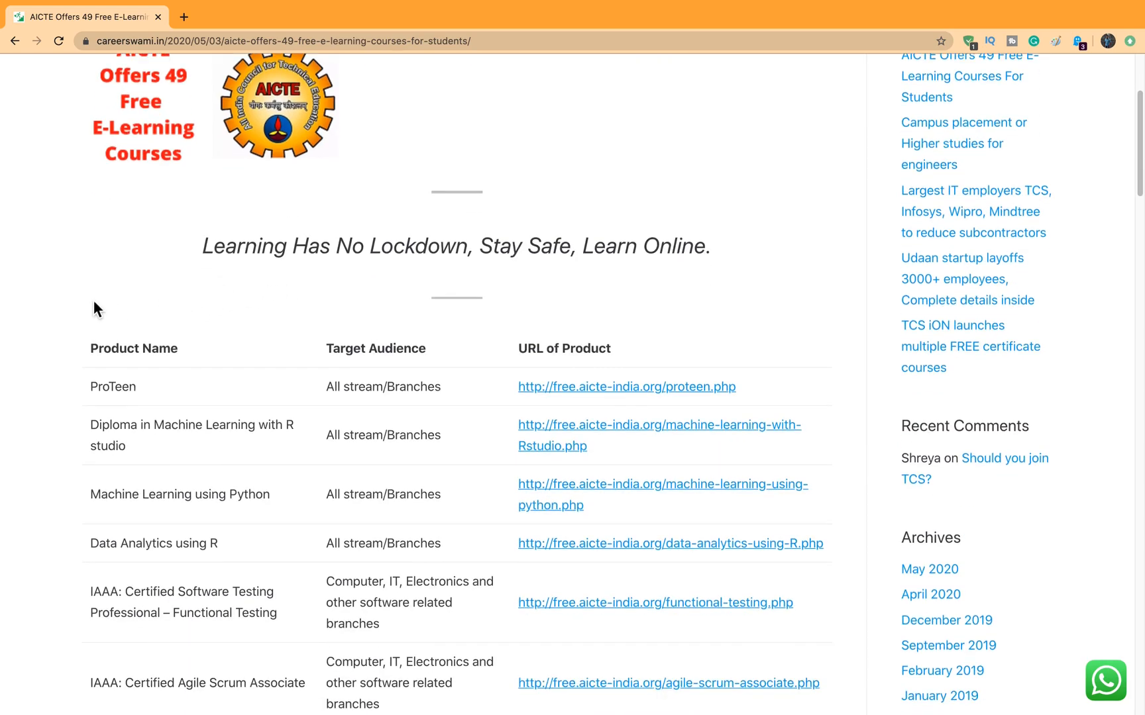
scroll("down", 3)
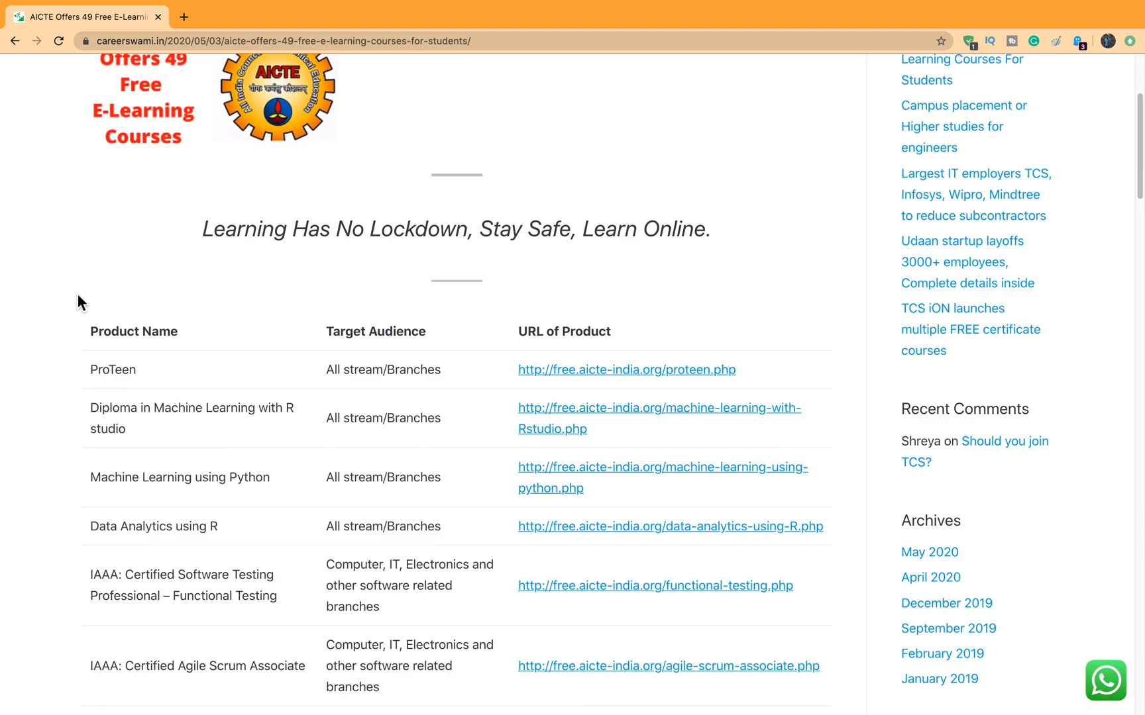
scroll("down", 3)
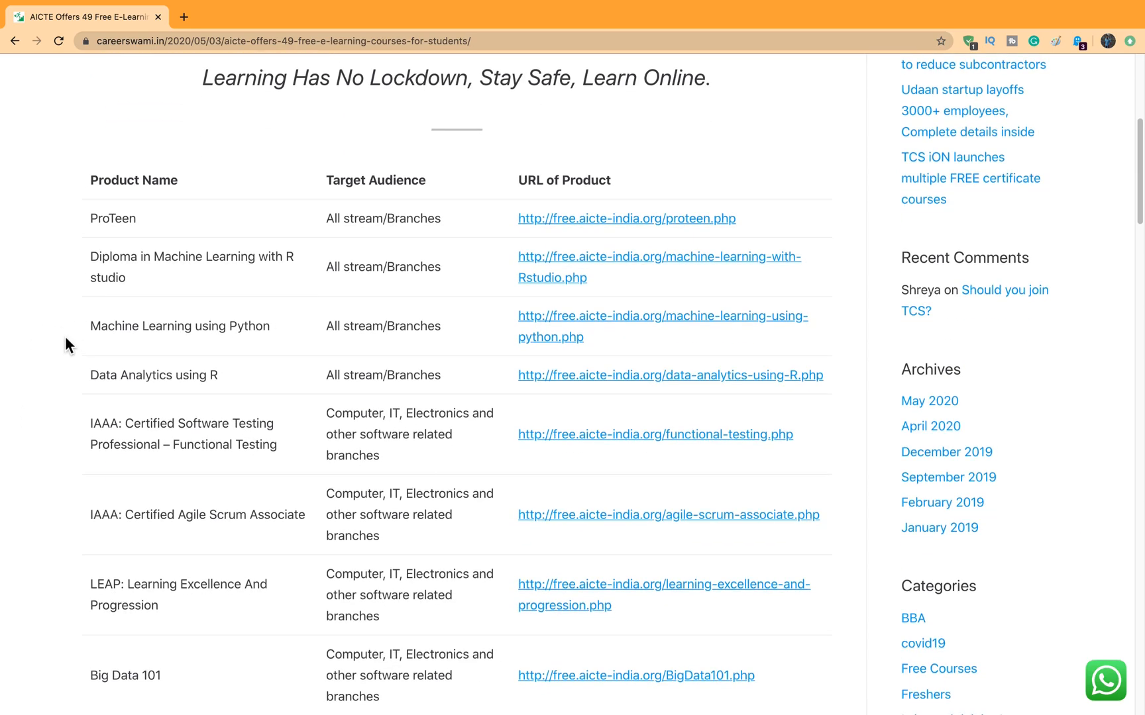
scroll("down", 3)
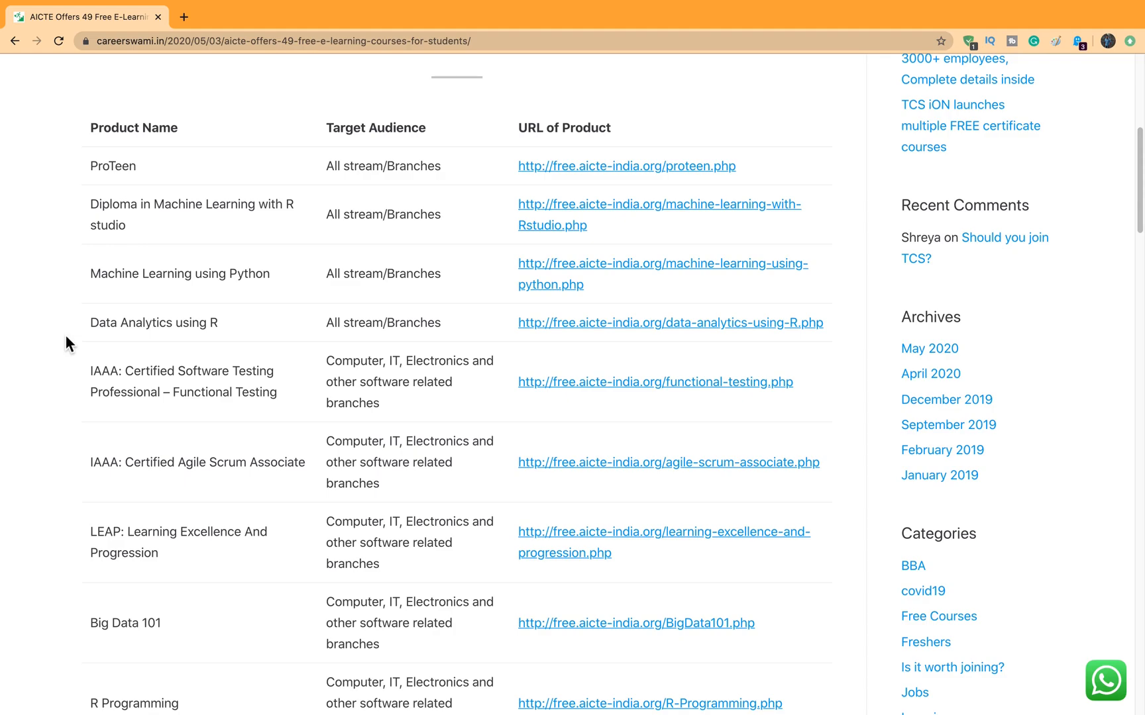
scroll("up", 3)
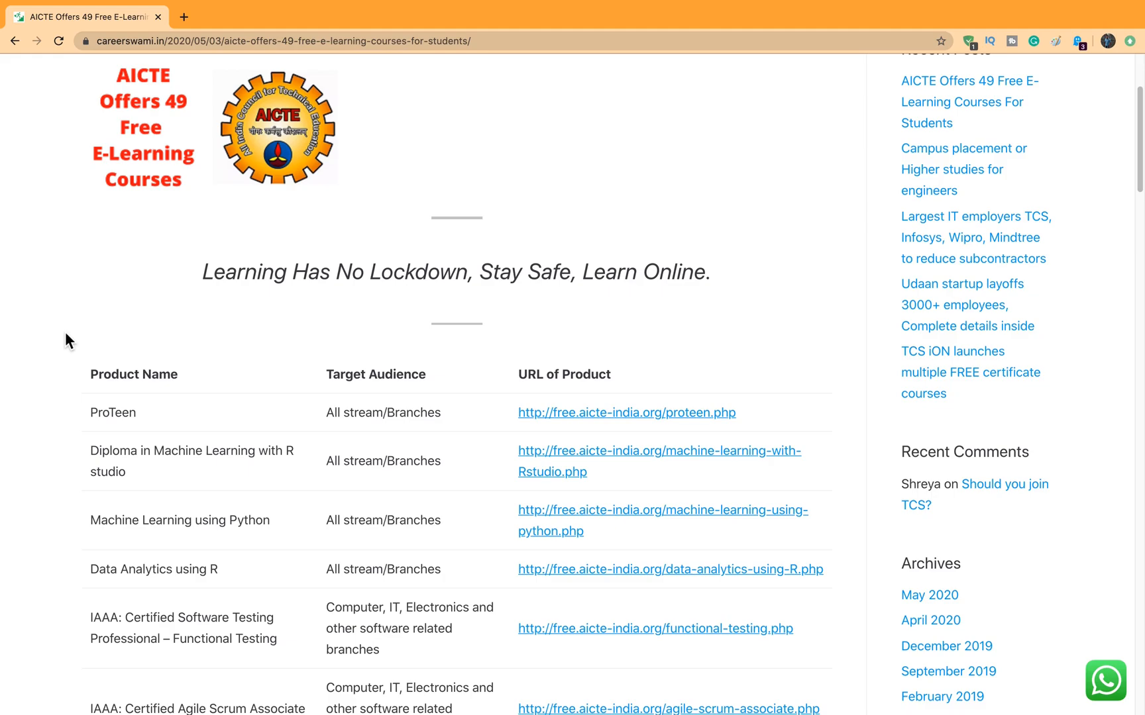
mouse_move(60, 334)
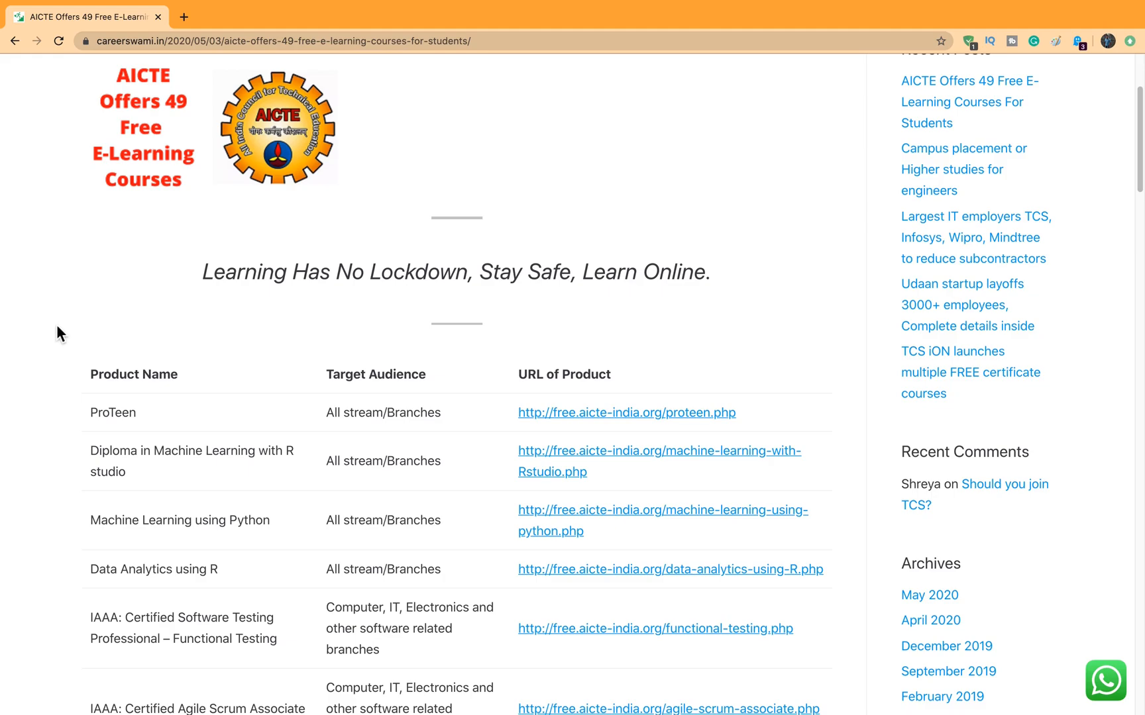